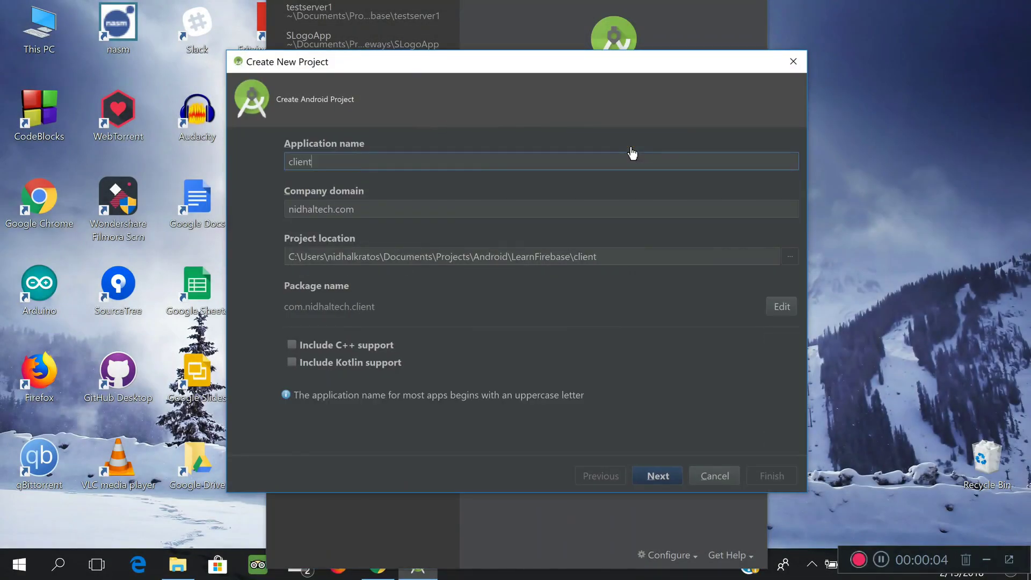
- Name the new project Client App and browse to the iknowbrain/IoT/project folder
text(app)
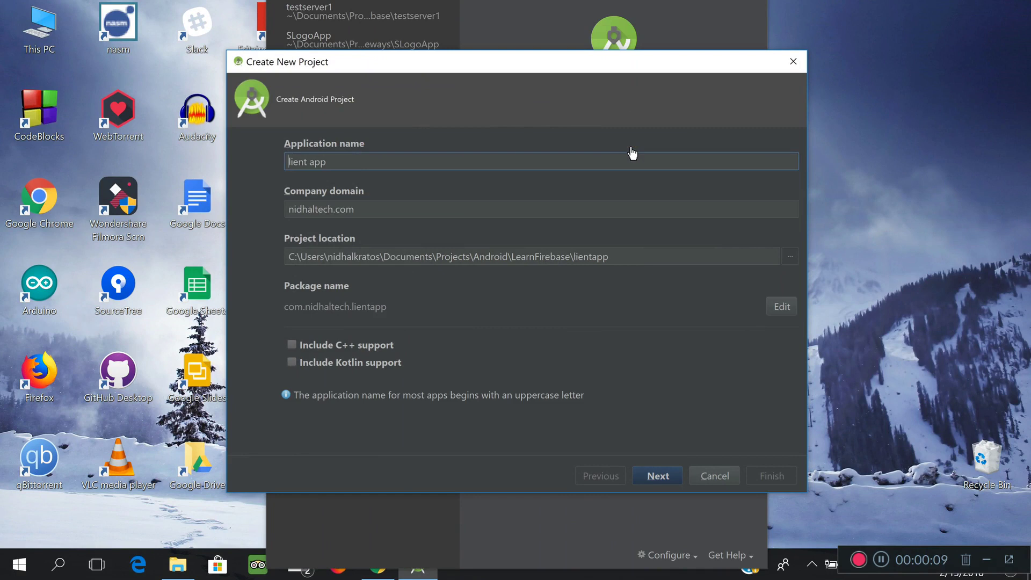
text(Client App)
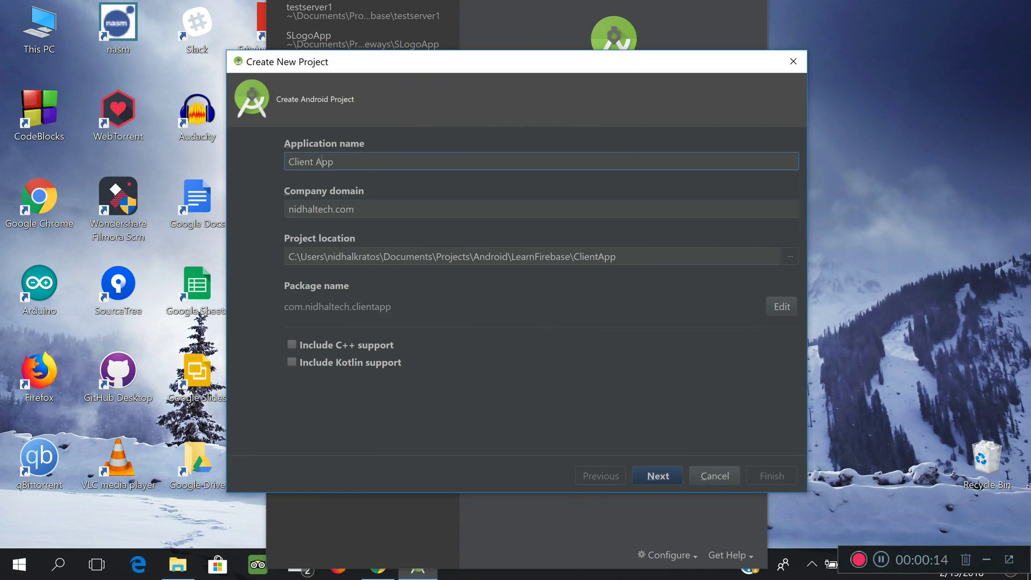
click(790, 256)
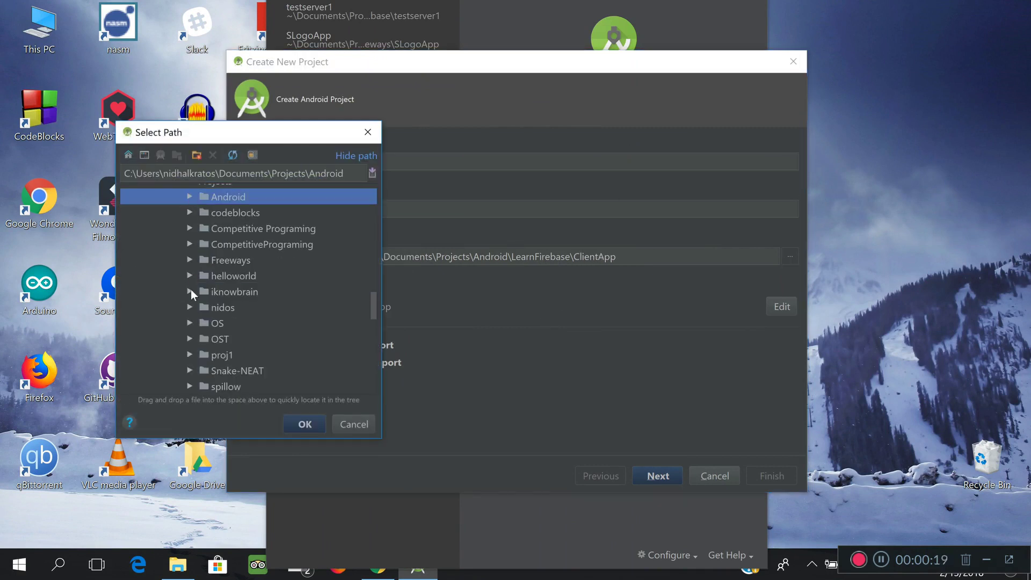
click(252, 339)
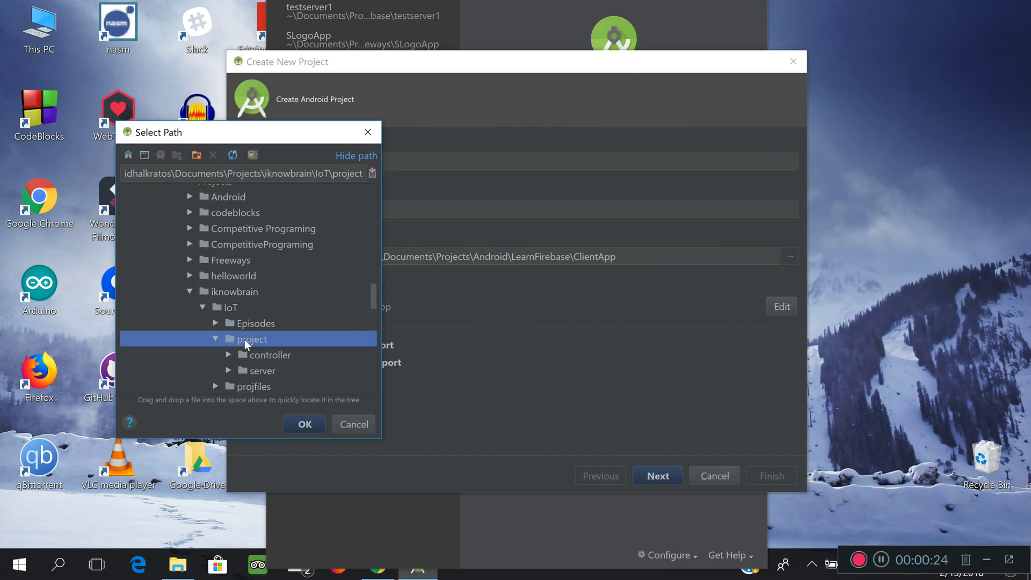
mouse_move(195, 154)
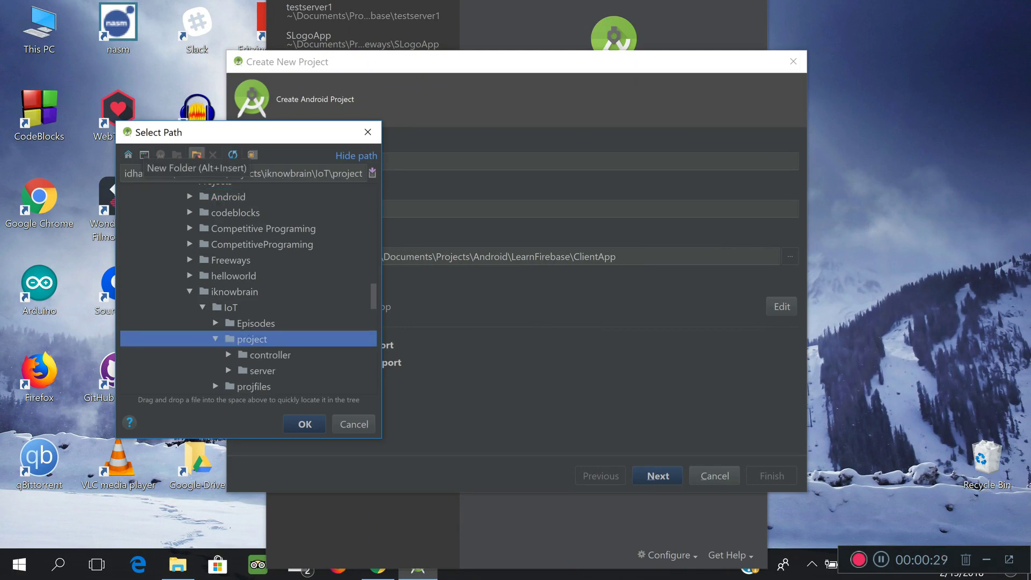
- Create a ClientApp folder as the location and finish creating the project
click(196, 155)
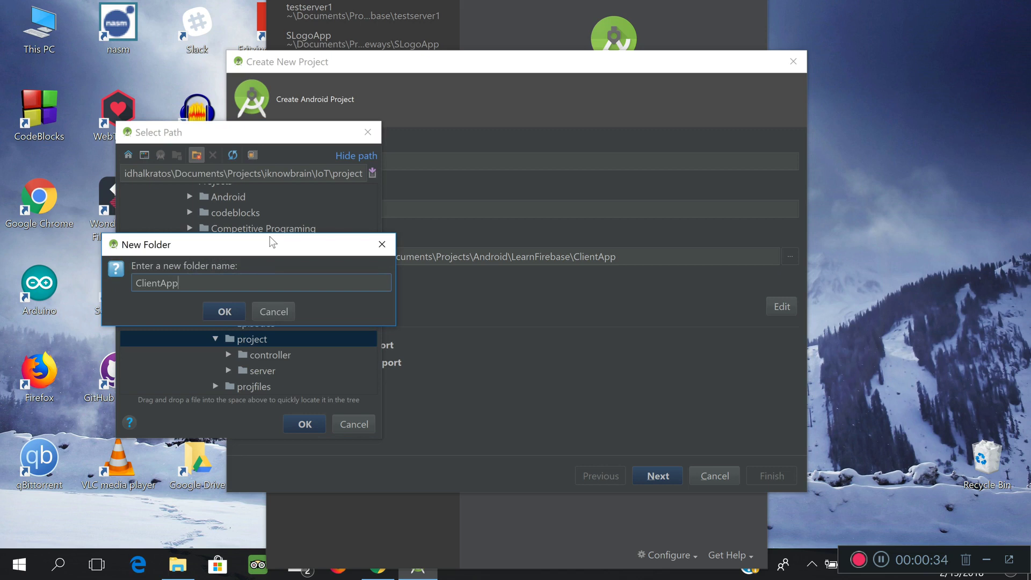
click(224, 312)
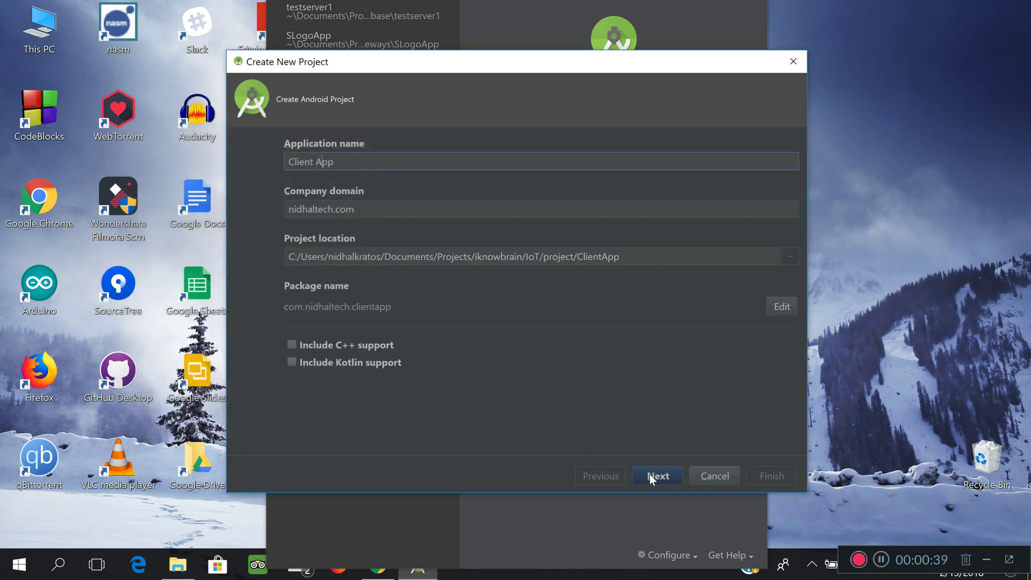
click(656, 475)
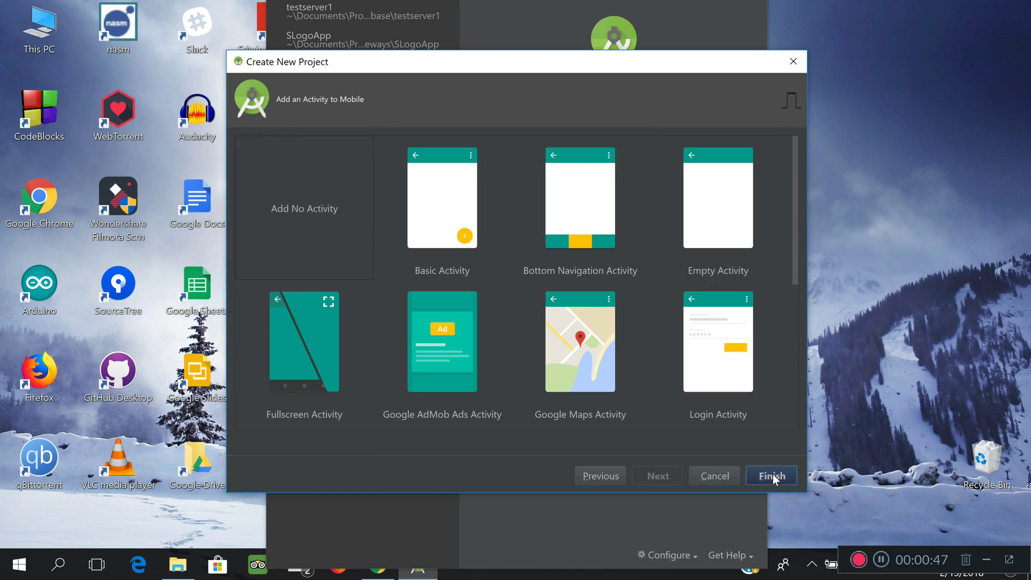
click(771, 476)
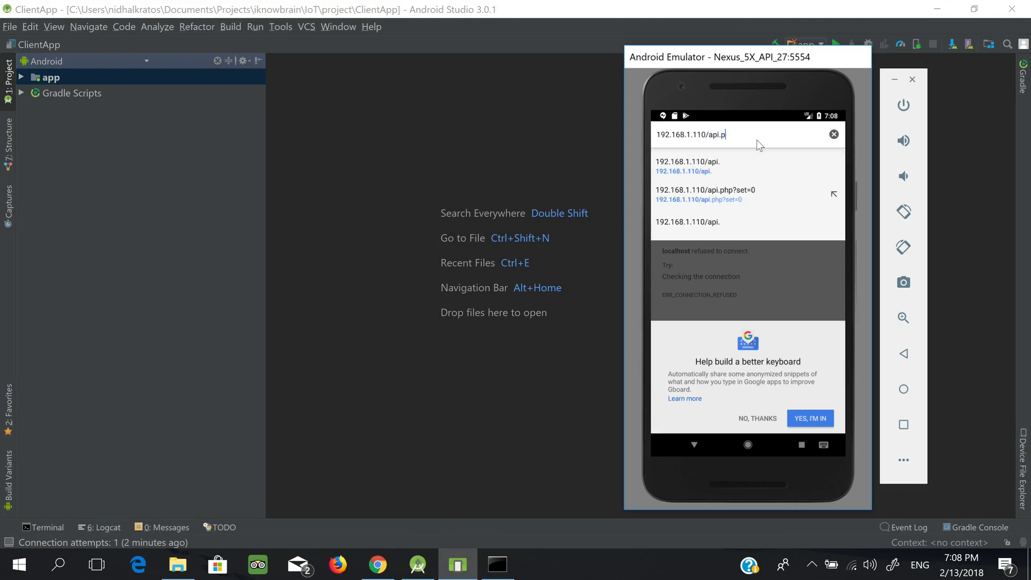
- Load 192.168.1.110/api.php?set=0 in the emulator browser, then expand the app module
text(hp?set=0)
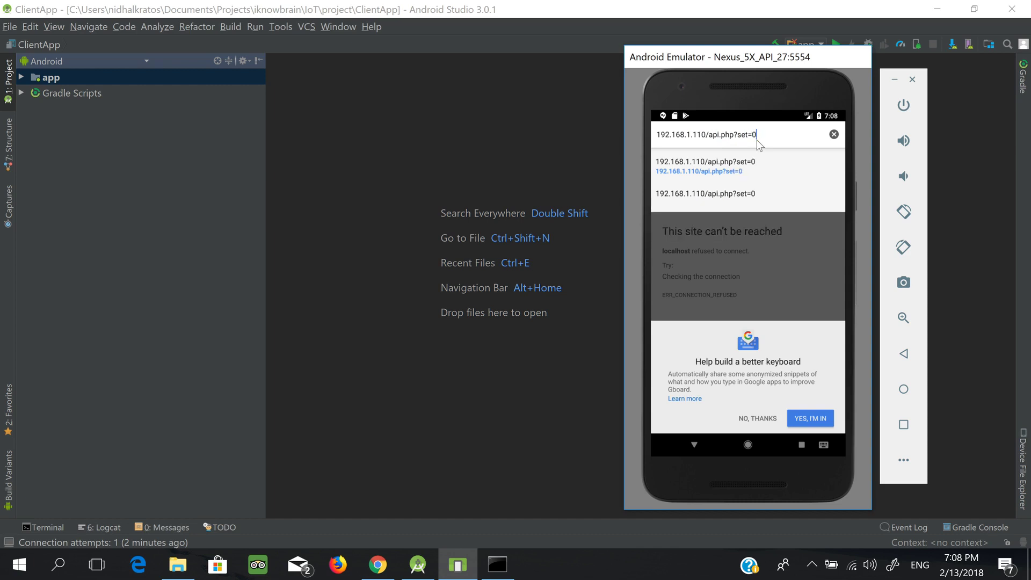
click(698, 171)
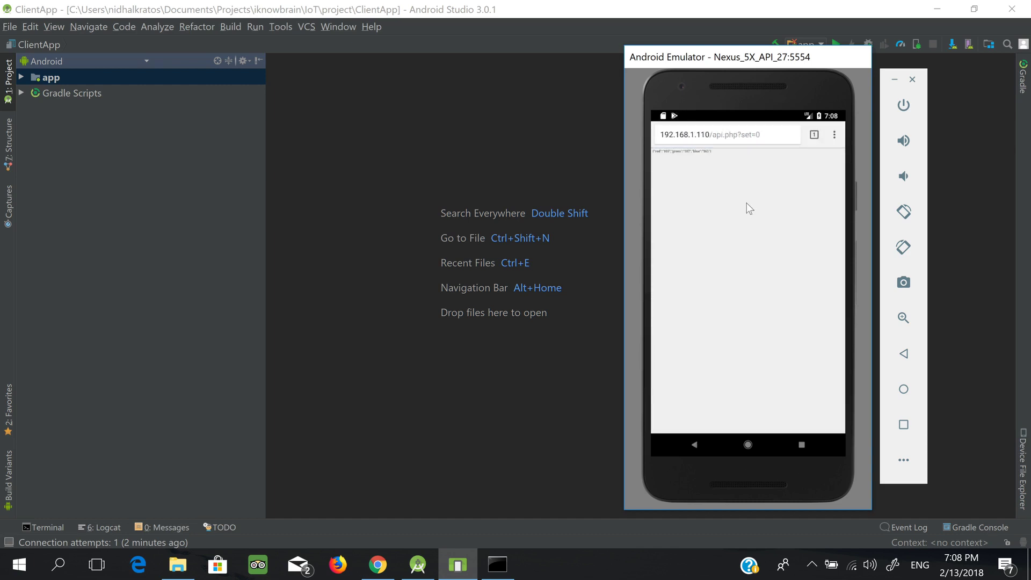
click(22, 78)
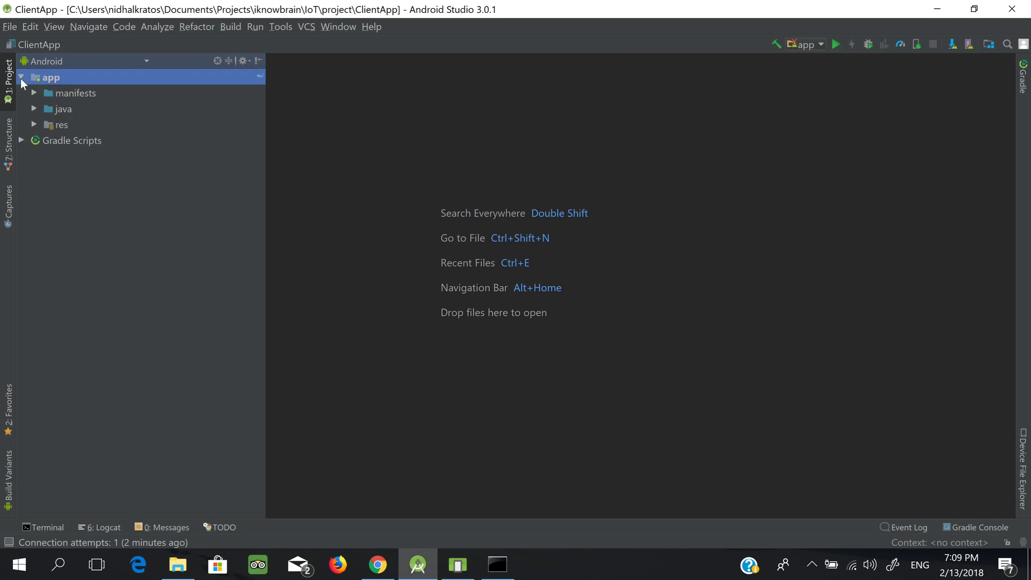
- Create main_layout.xml with a LinearLayout root under res/layout
right_click(60, 124)
text(lay)
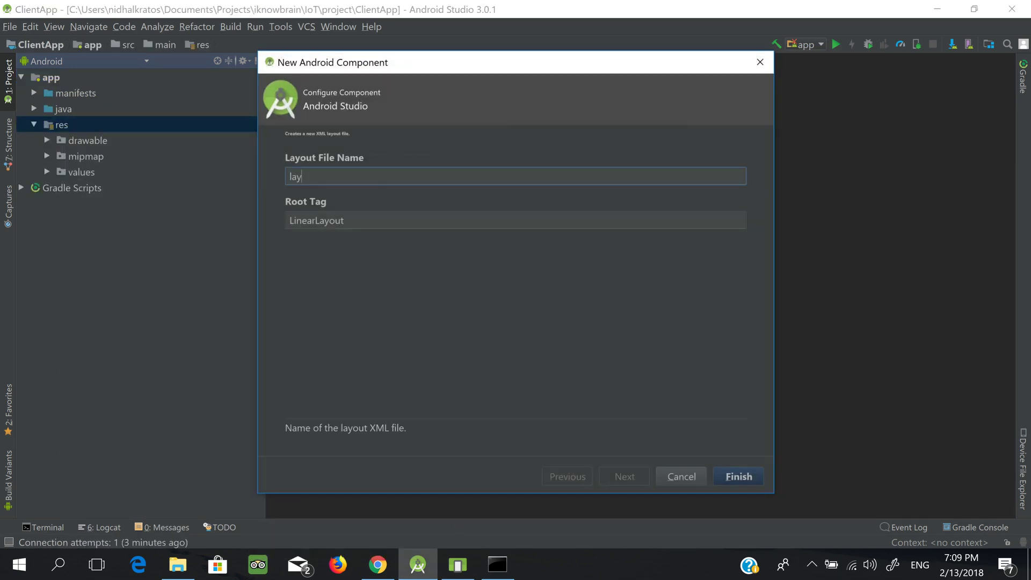
click(738, 476)
text(android:ori>)
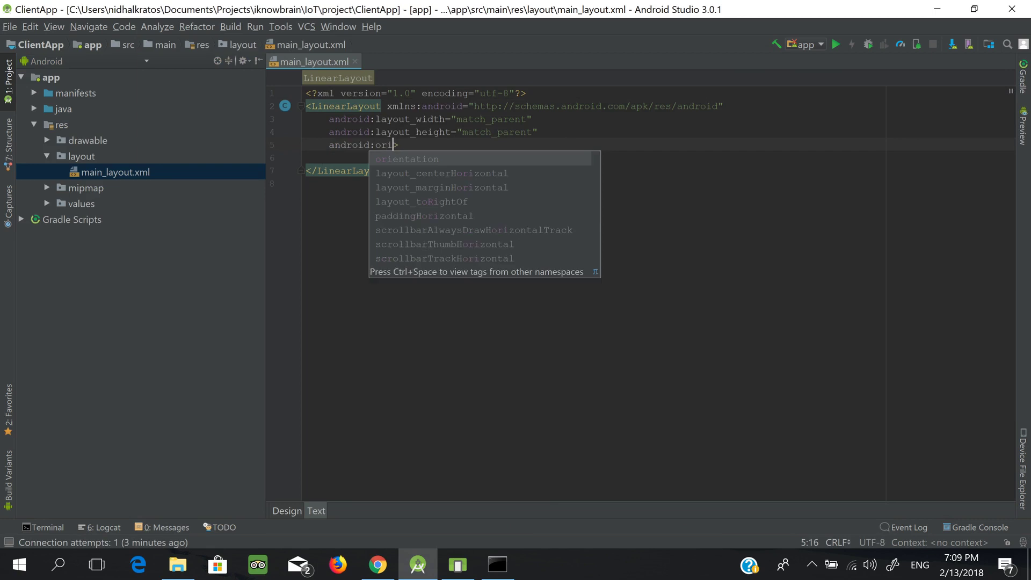
- Make the LinearLayout vertical and add a TextView with text RED
click(406, 159)
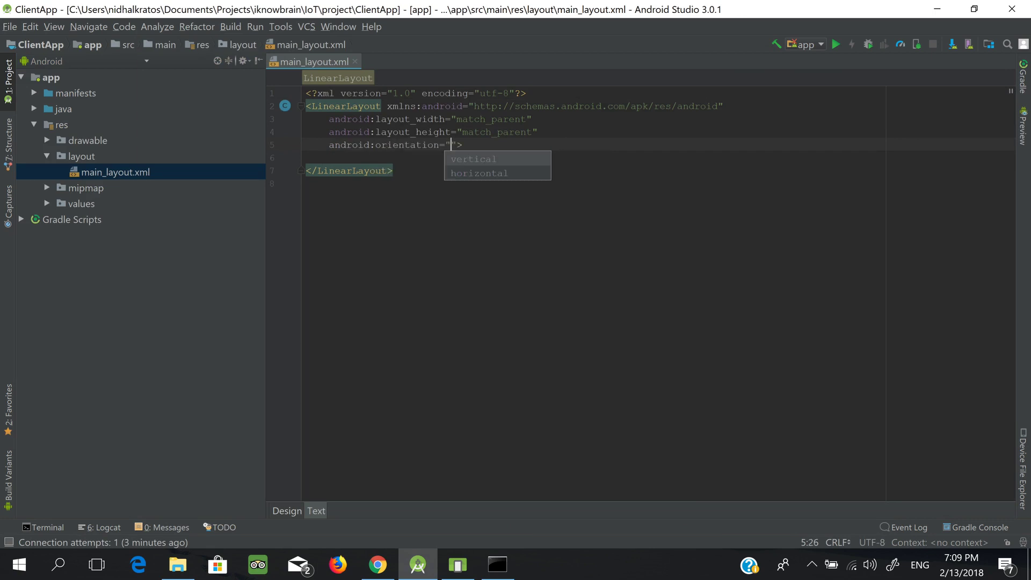
click(473, 159)
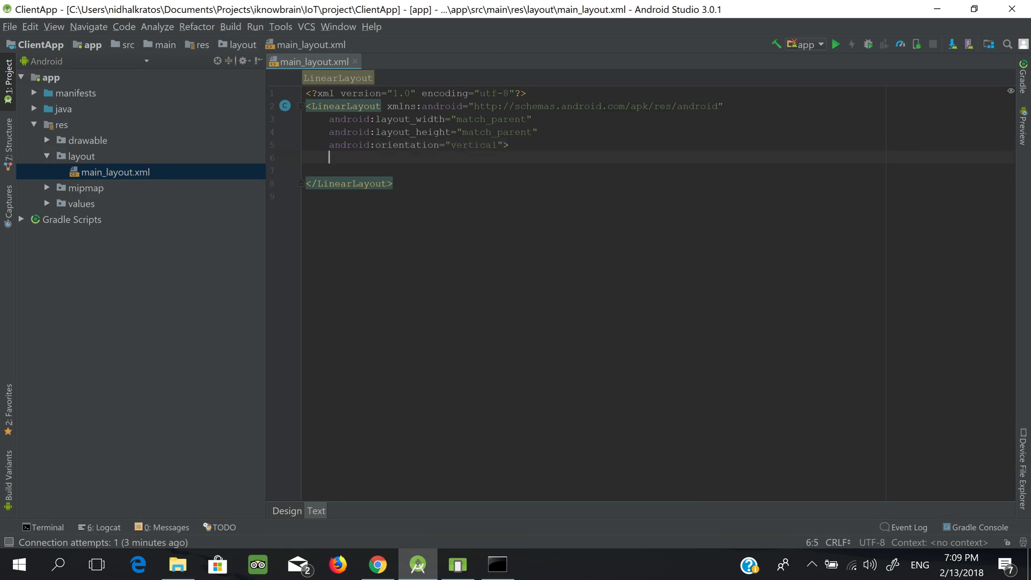
text(<TextView)
text(android:/>)
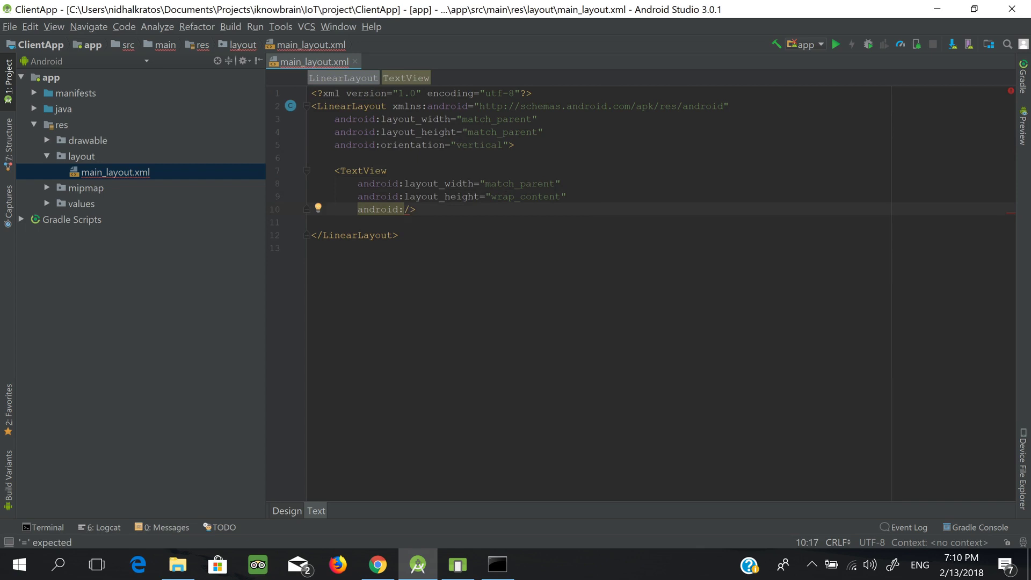
text(text="RED")
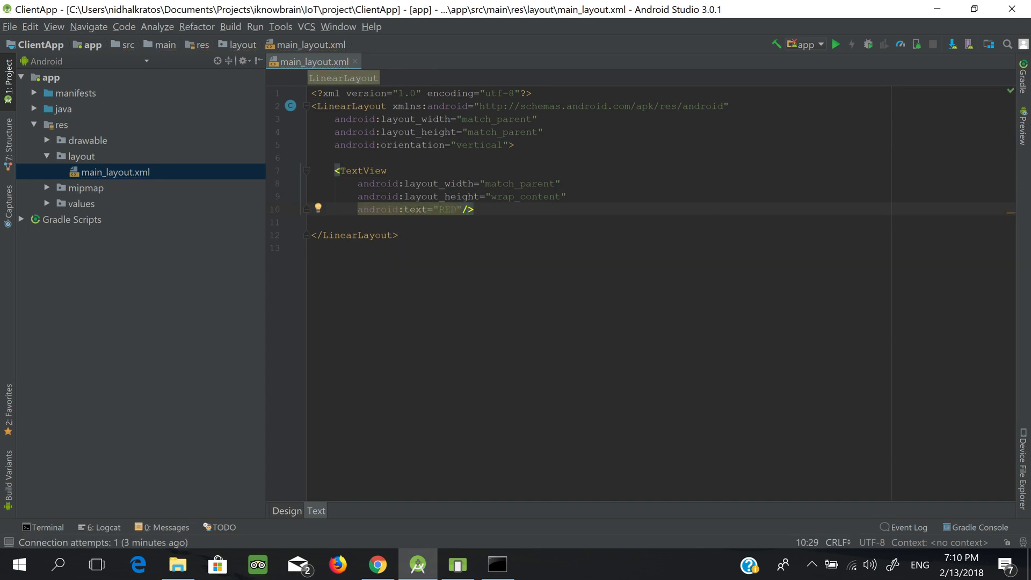
- Add a SeekBar with Widget.AppCompat.SeekBar.Discrete style and max 255
text(<SeekBar)
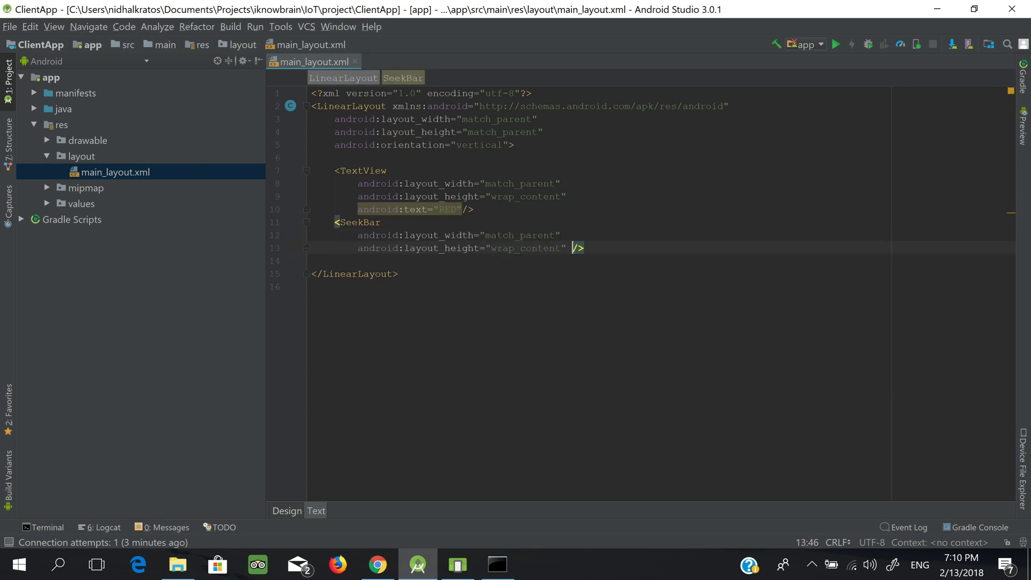
text(style=""/>)
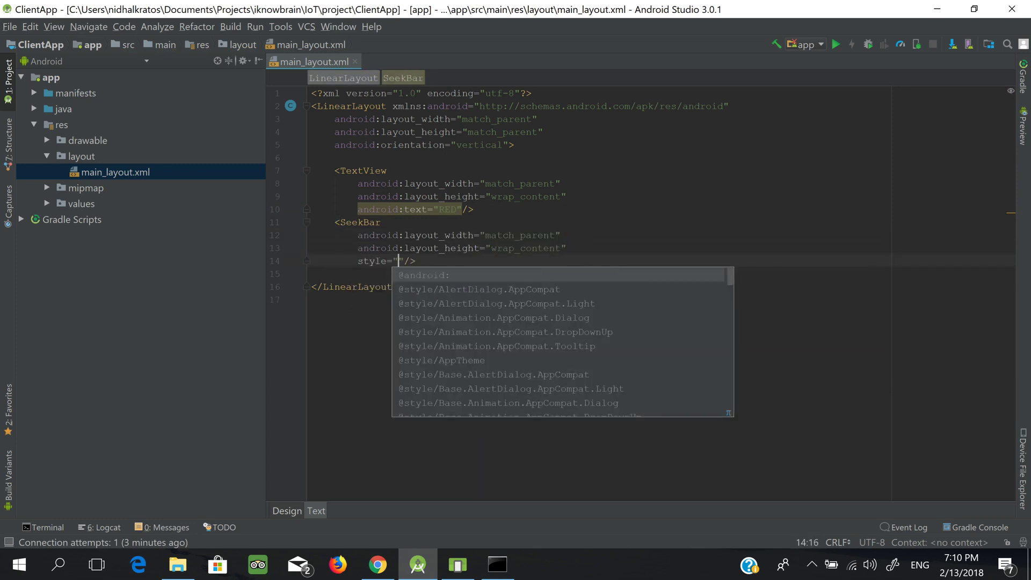
text(@style/Widget.AppCompat.SeekBar.Discrete)
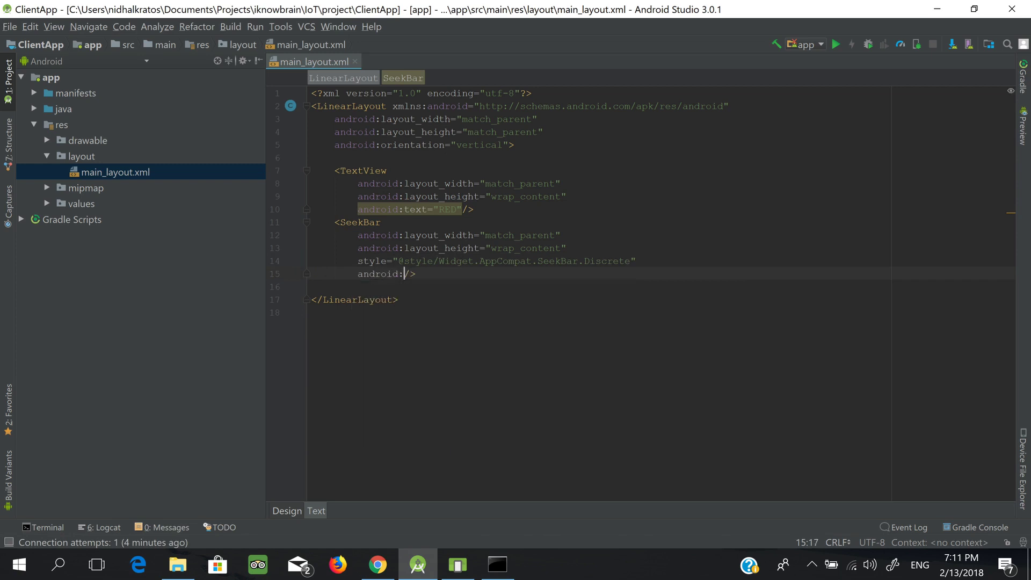
text(max)
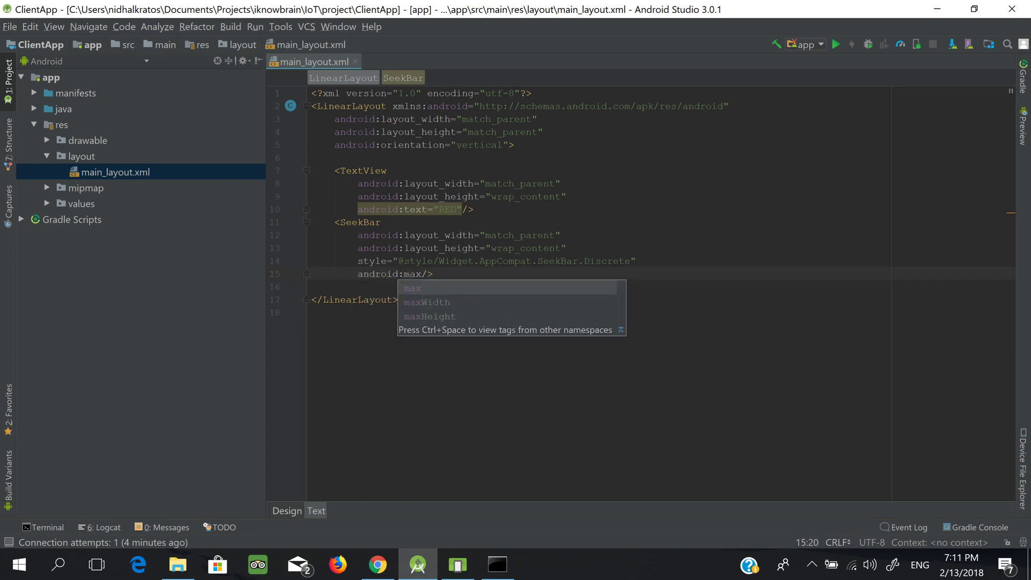
text(255)
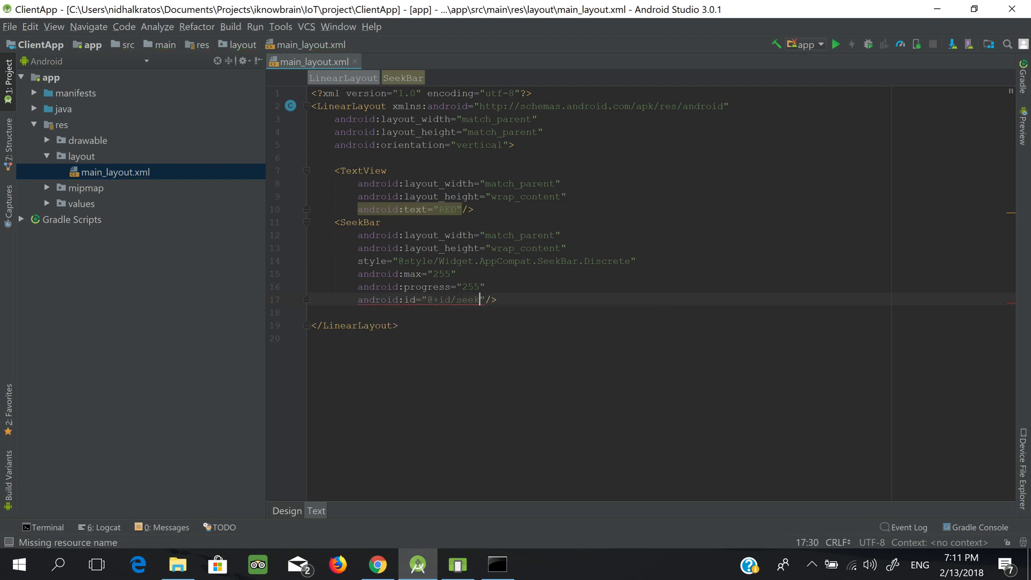
- Give the SeekBar id seek_bar_red, duplicate for GREEN and BLUE, and preview the design
text(_bar_red)
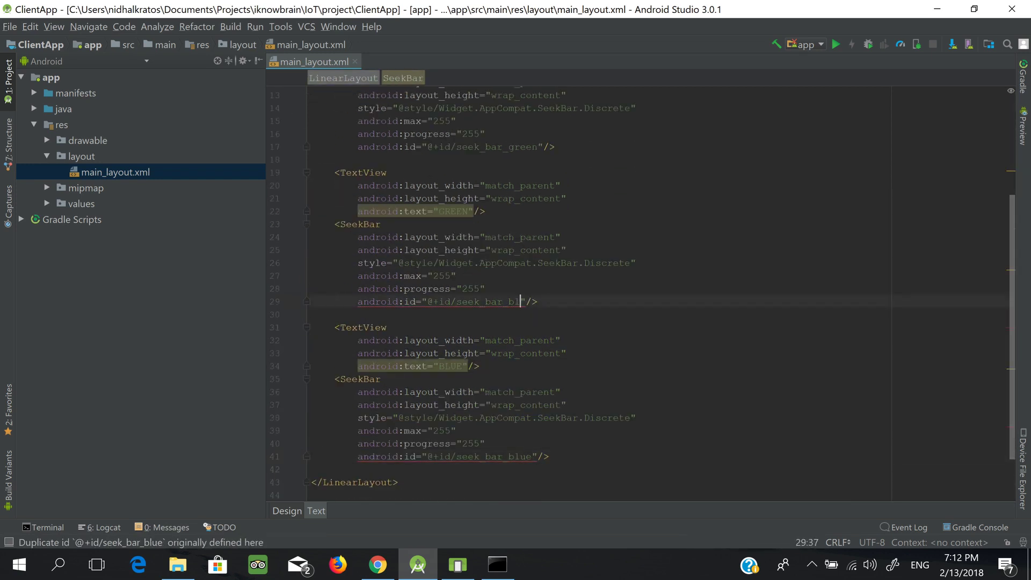
scroll(up, 3)
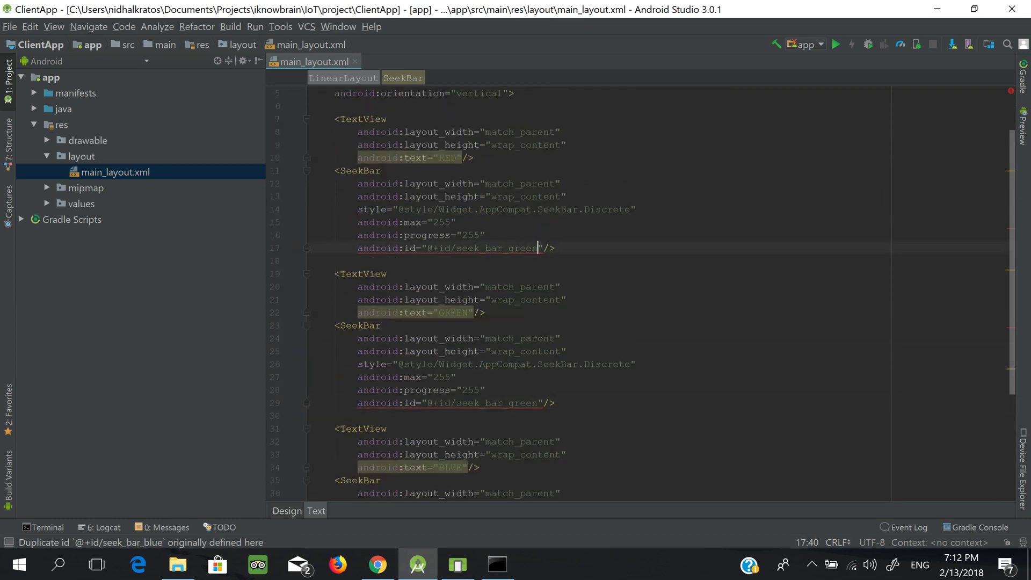
scroll(down, 3)
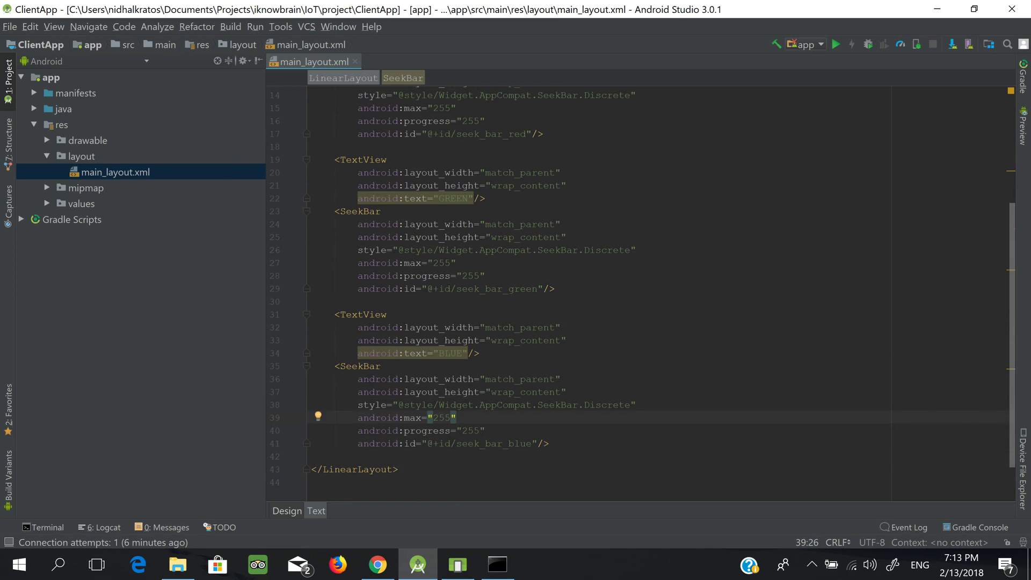
click(287, 510)
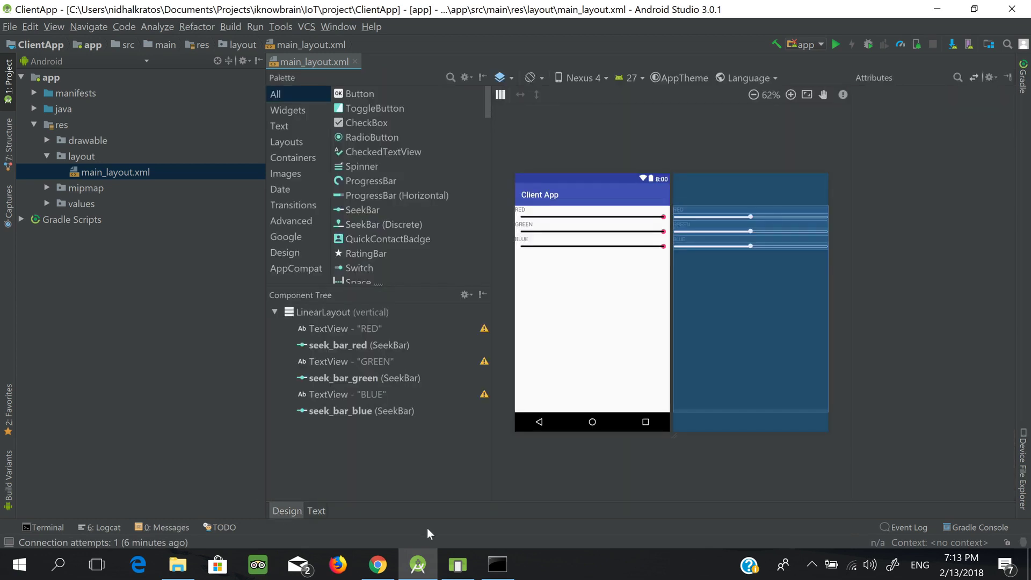
mouse_move(675, 164)
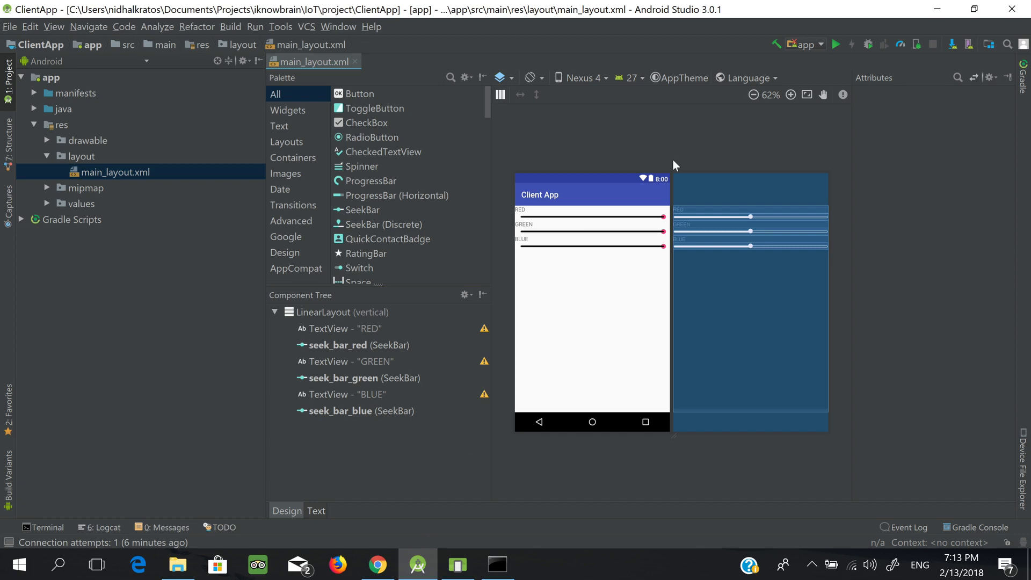
- Run the app, hitting the 'Default Activity not found' error
click(837, 44)
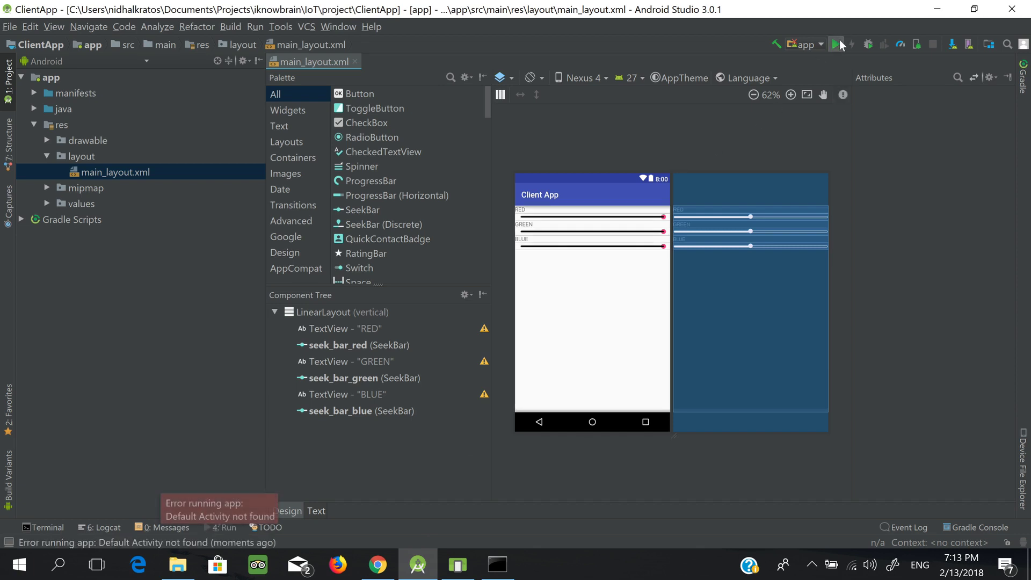
click(34, 109)
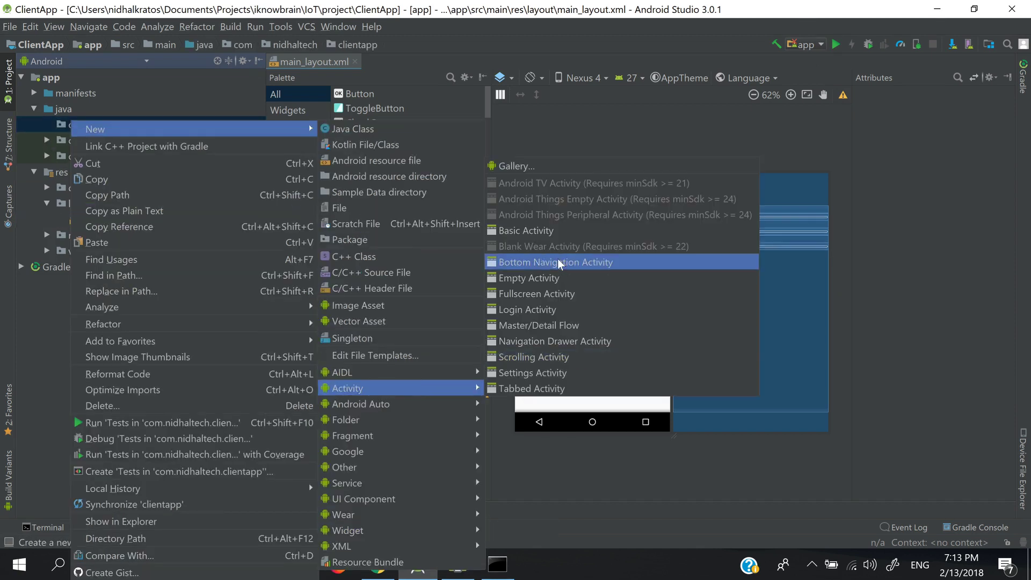
- Create launcher MainActivity and set its content view to R.layout.main_layout
click(530, 278)
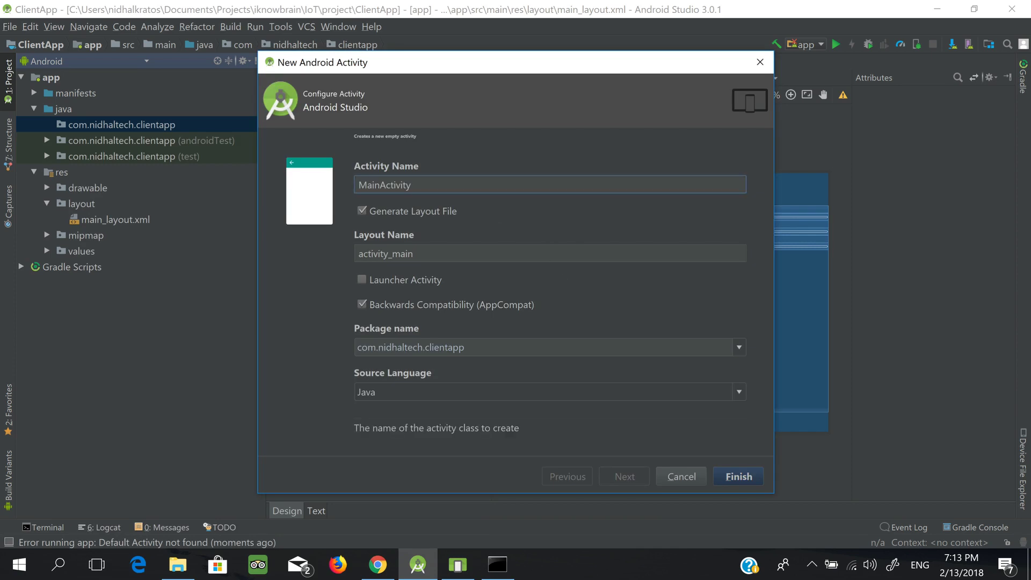
click(362, 279)
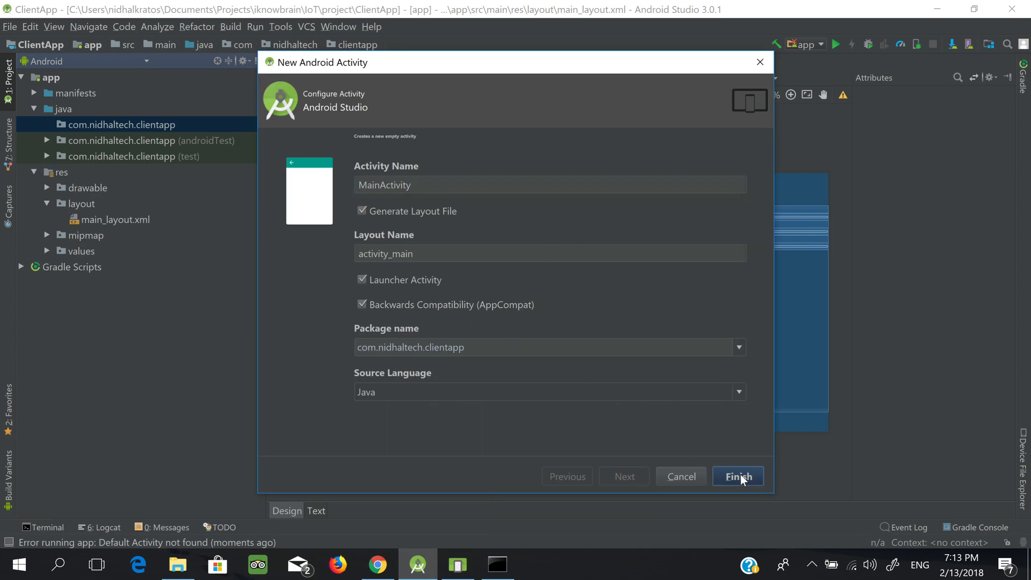
click(737, 475)
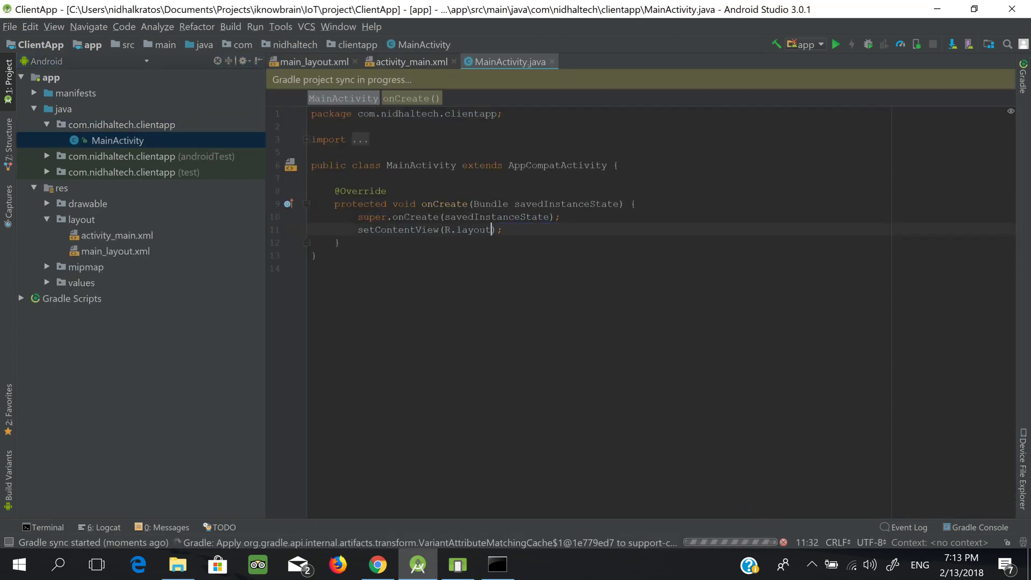
text(.main_layout)
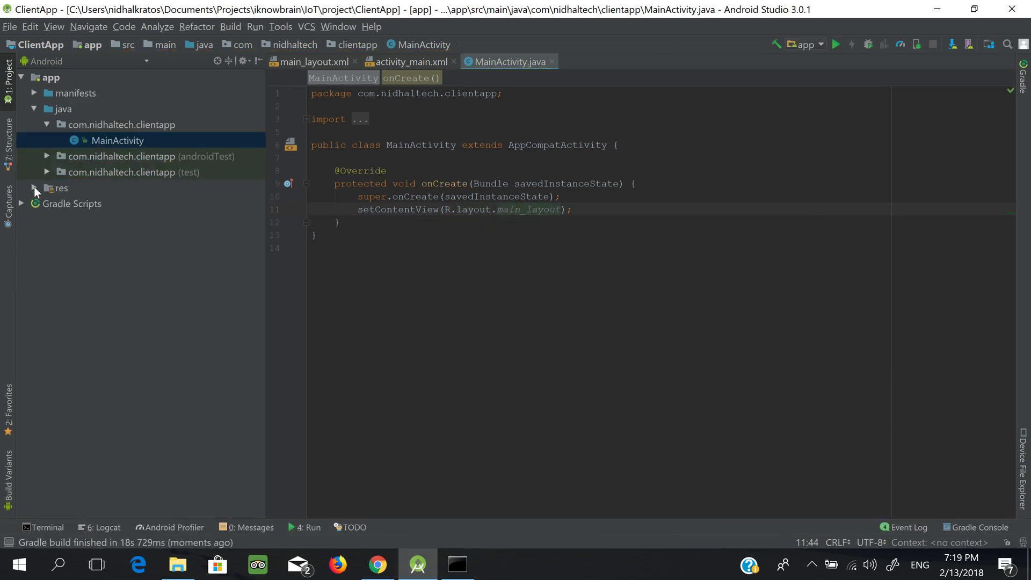
- Delete the unused activity_main.xml from res/layout
click(34, 188)
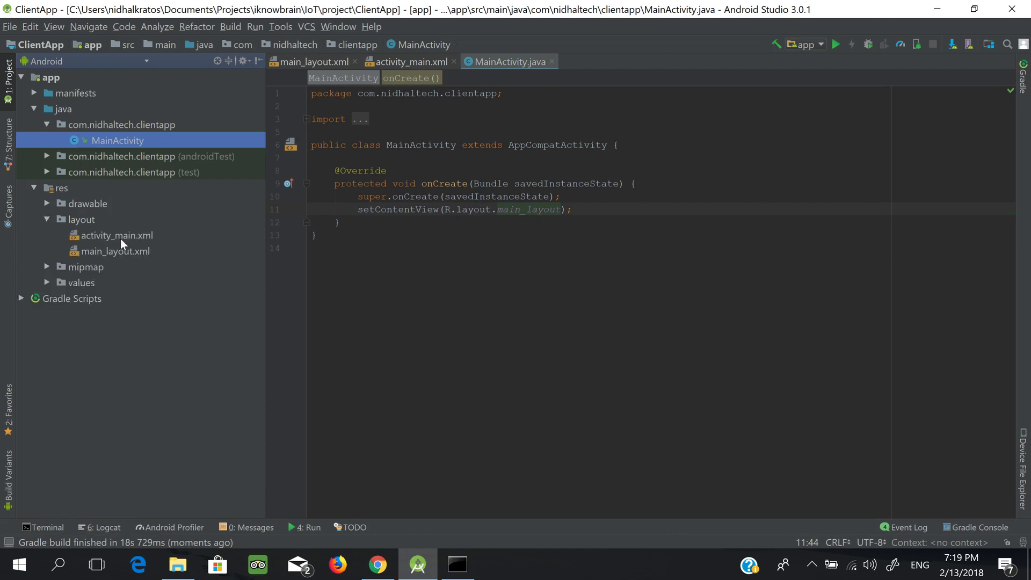
click(116, 235)
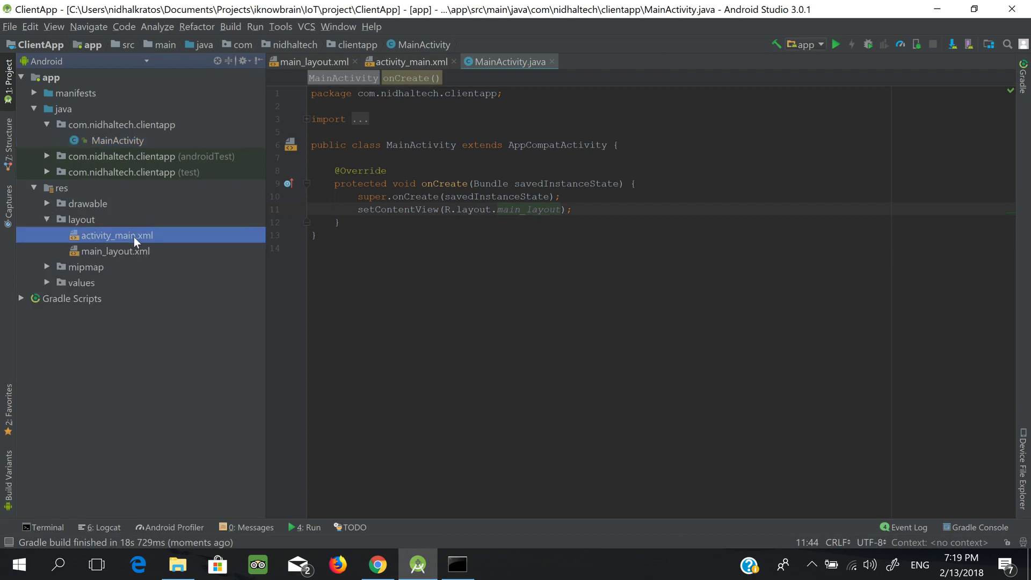
key(Delete)
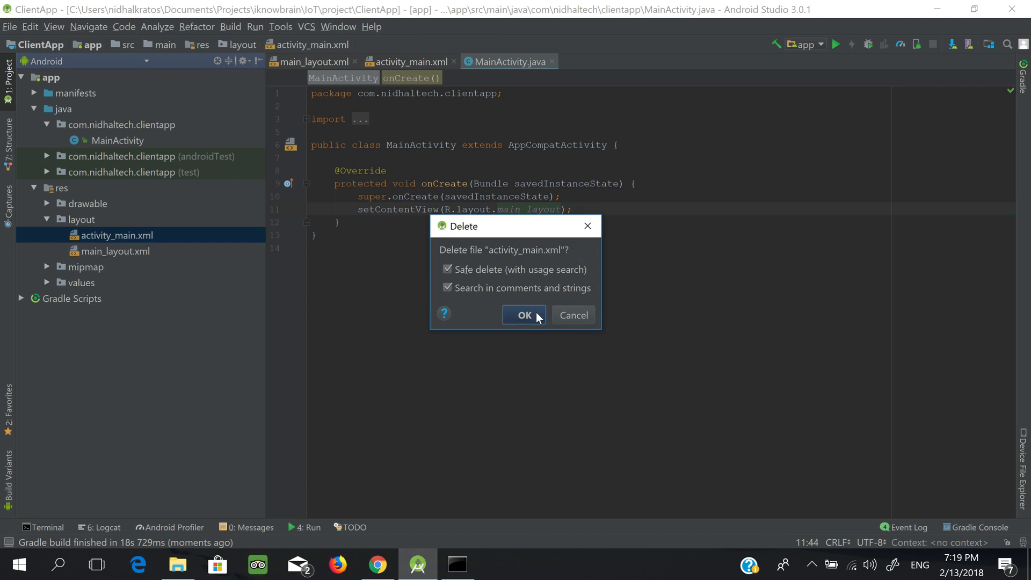
click(523, 315)
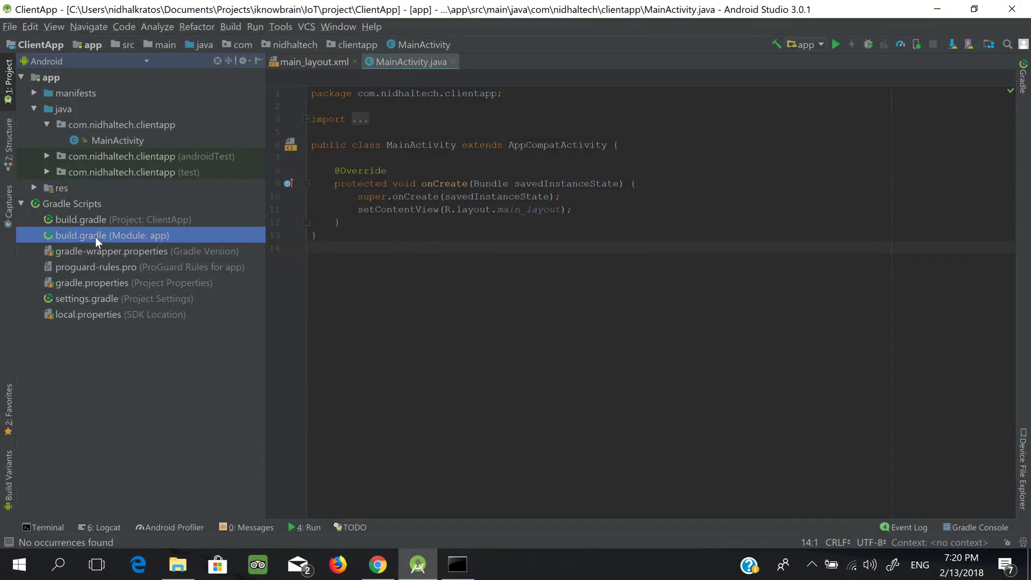
- Add compile 'com.mcxiaoke.volley:library:1.0.19' to app build.gradle and sync
double_click(113, 235)
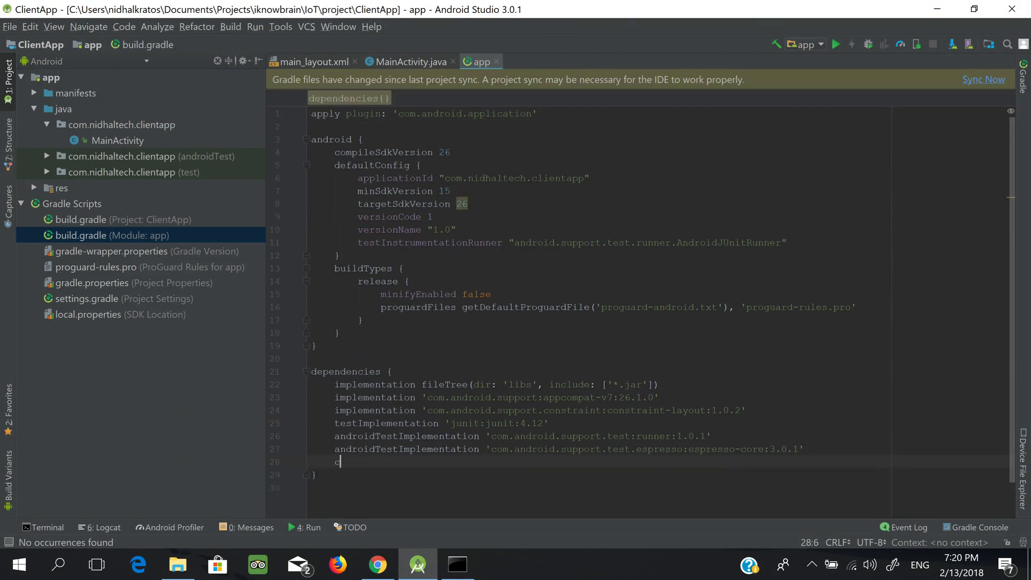
text(compile)
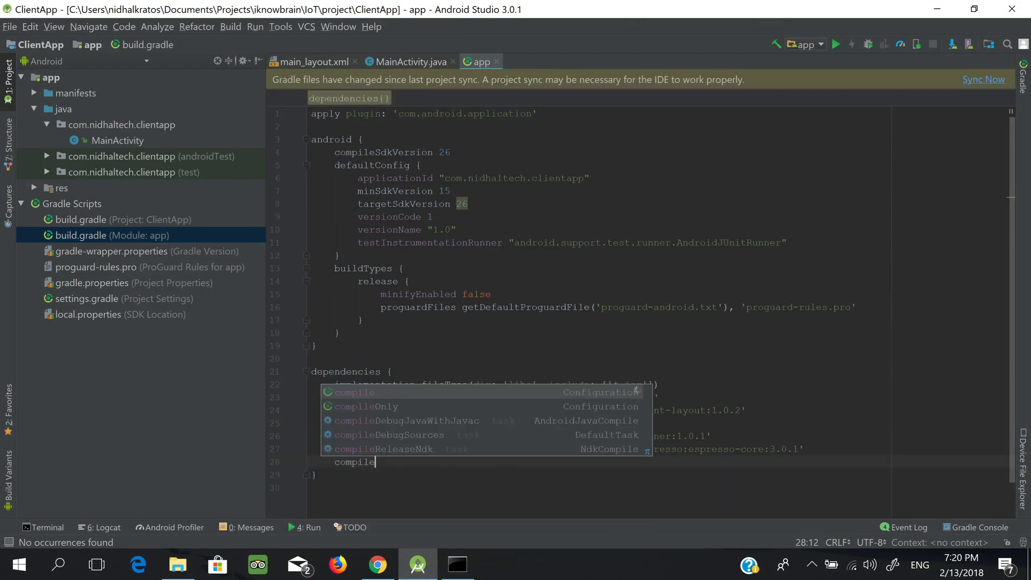
text('com.mcxiaoke.volley:library:1.0.19)
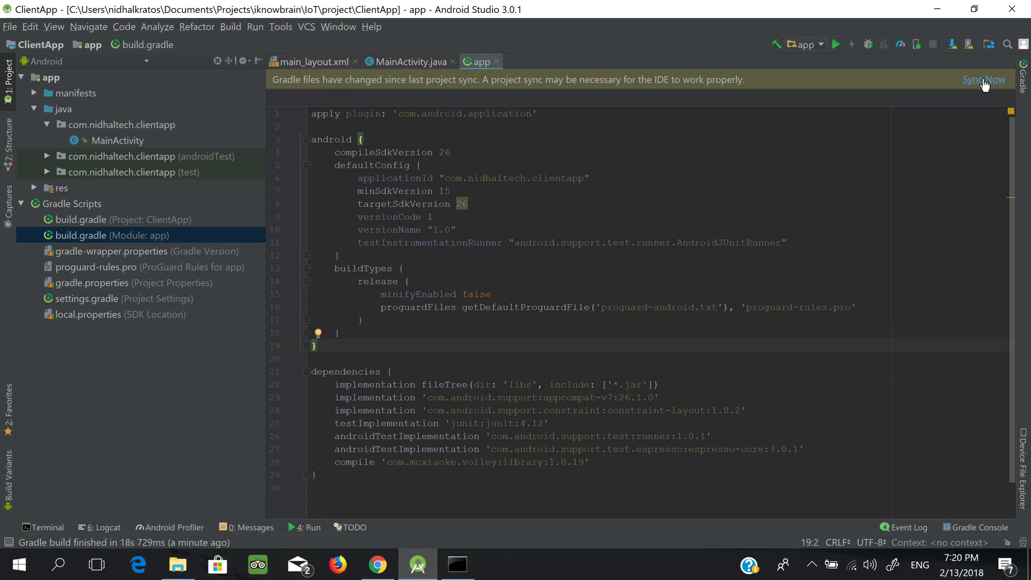
click(984, 78)
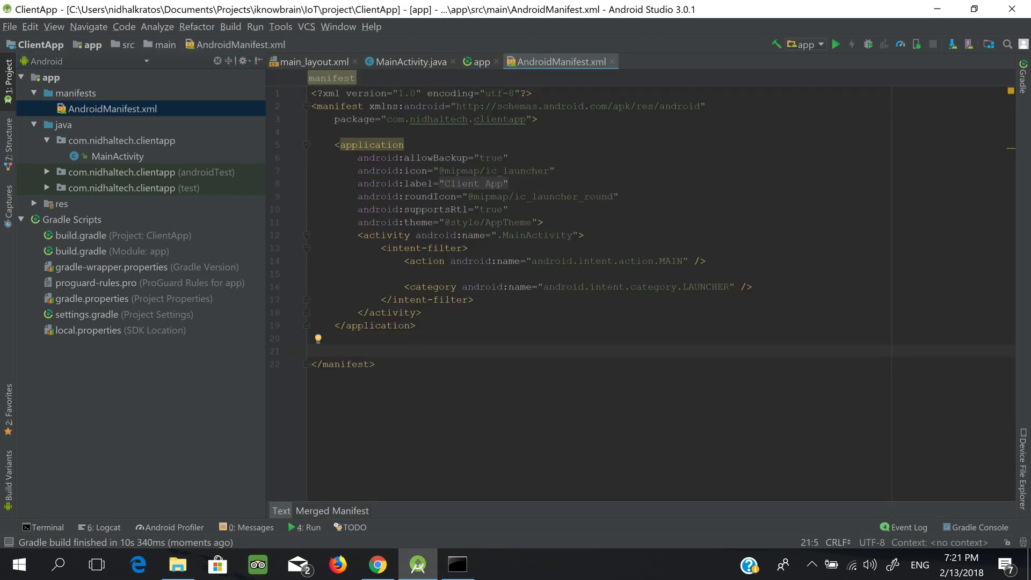
- Declare <uses-permission android:name="android.permission.INTERNET"/> in AndroidManifest.xml
text(<uses-permission android:name=")
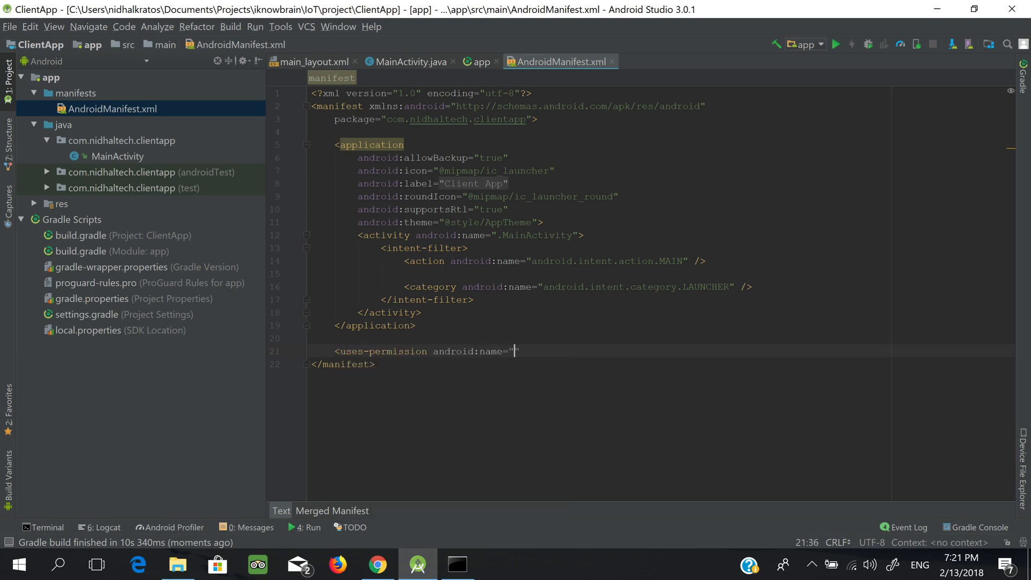
text(android.permission.INTERNET)
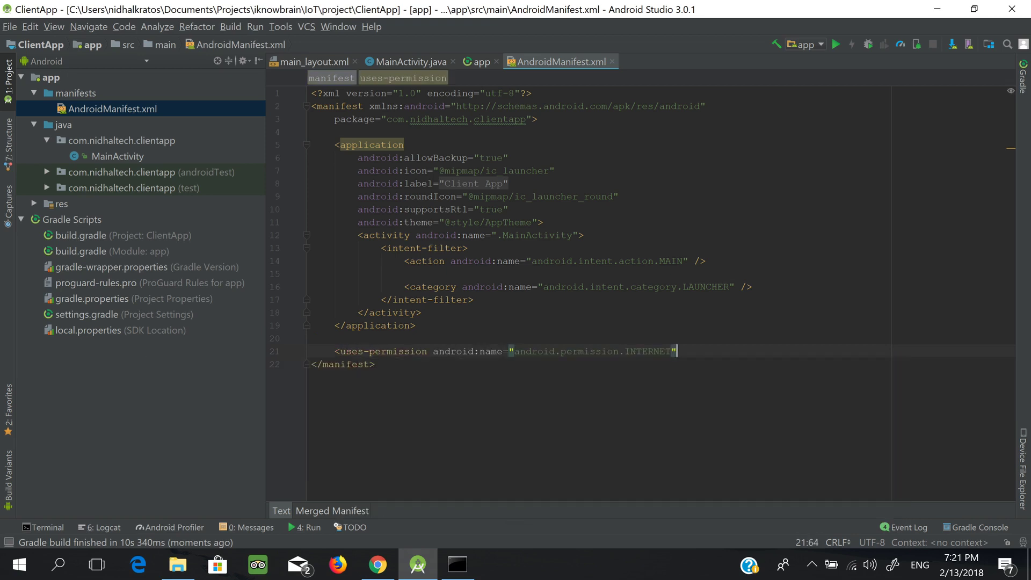
text(/>)
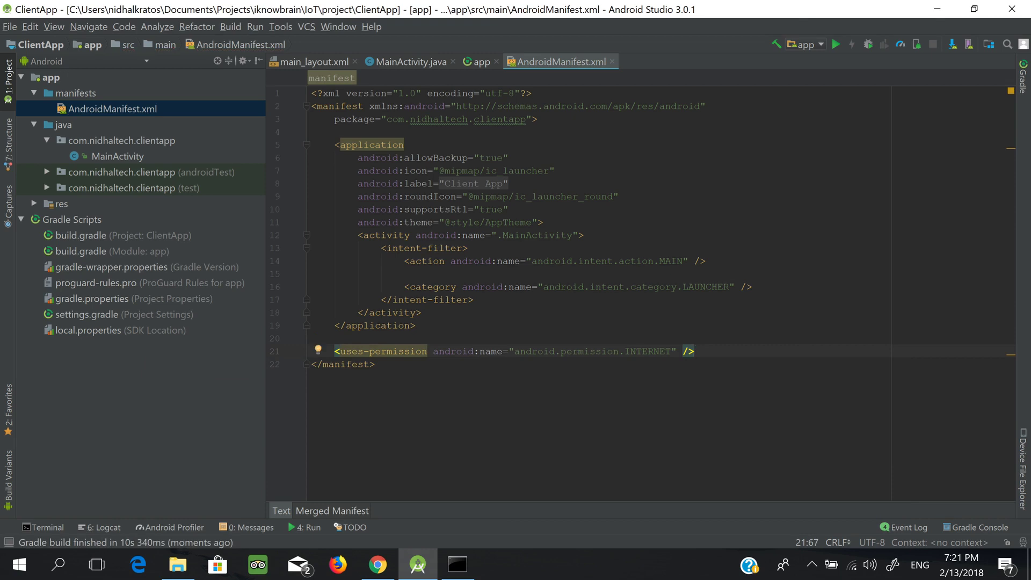
click(410, 61)
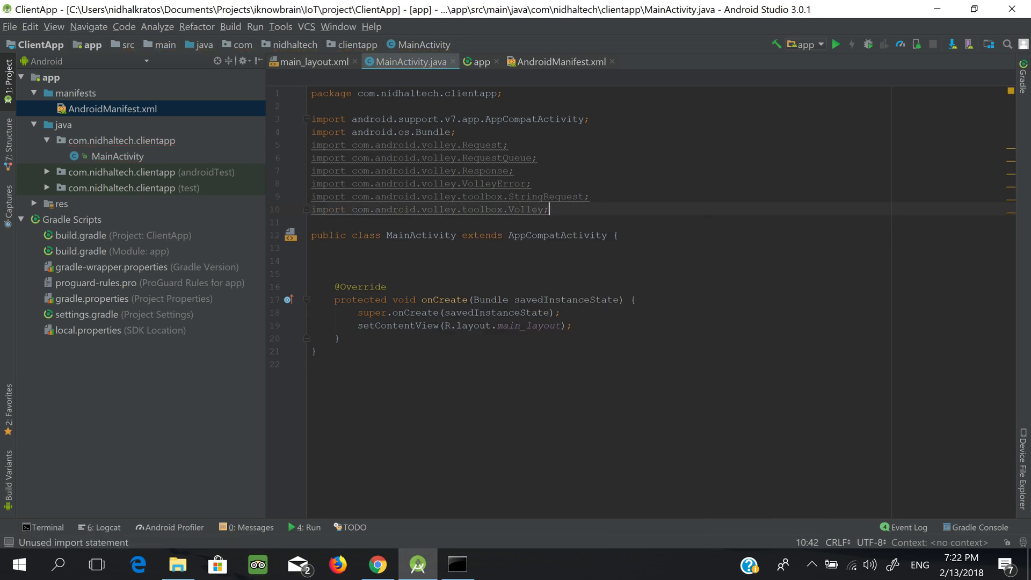
- Import android.widget.SeekBar and declare the mSeekBarRed, Green and Blue fields
text(android.widget.SeekBar;)
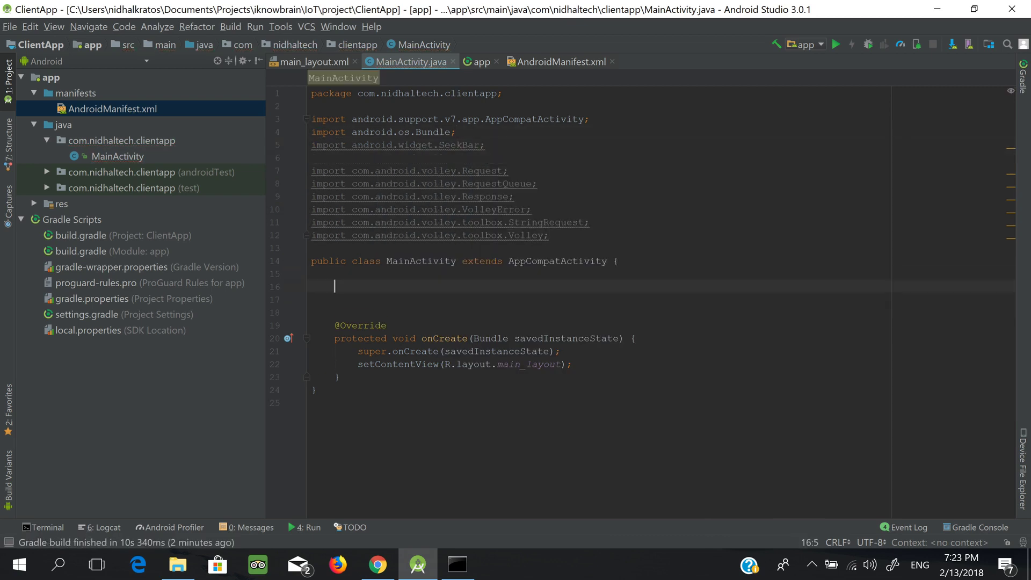
text(private SeekBar)
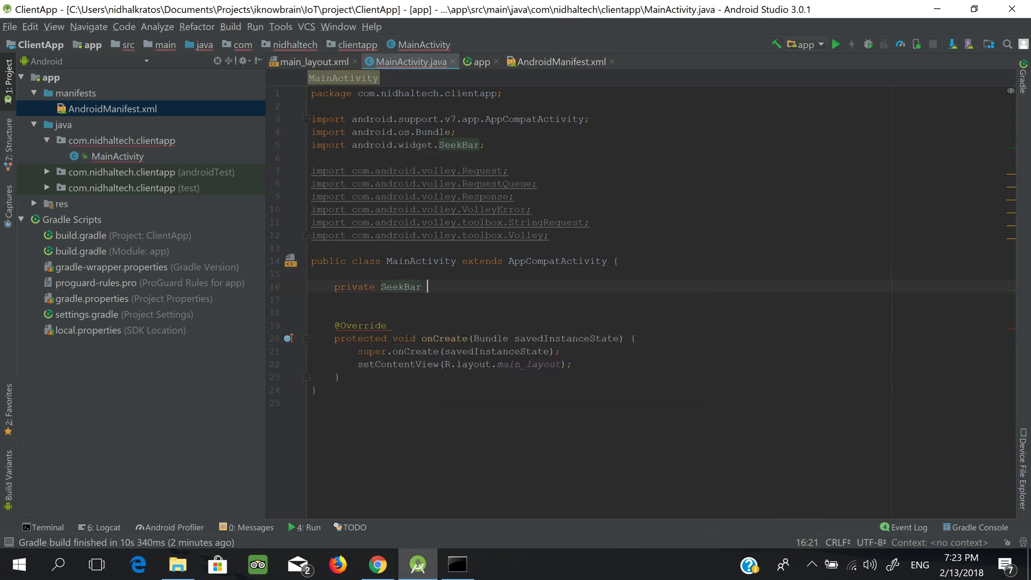
text(mSeekBarRed;)
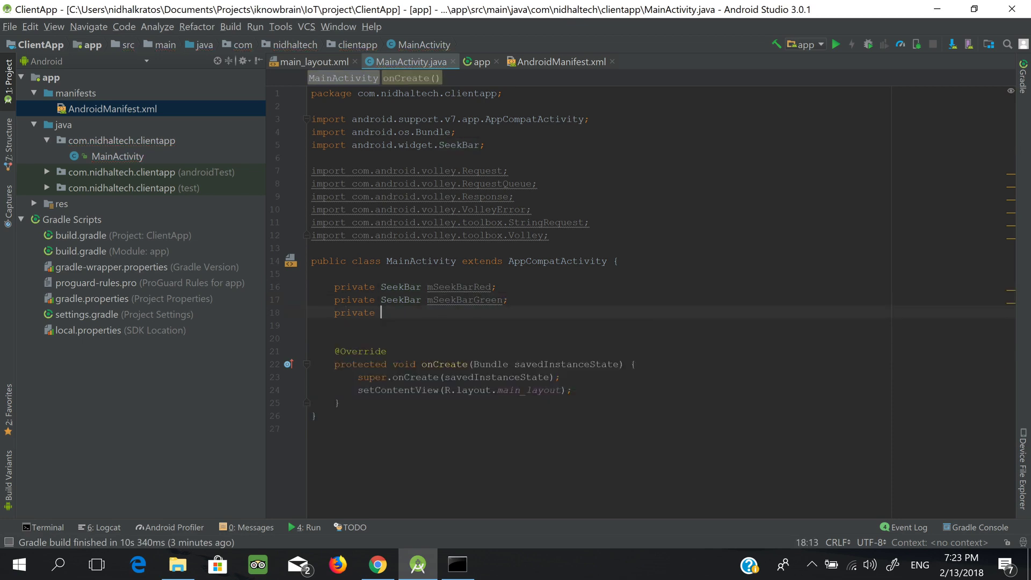
text(SeekBar getmSeekBar)
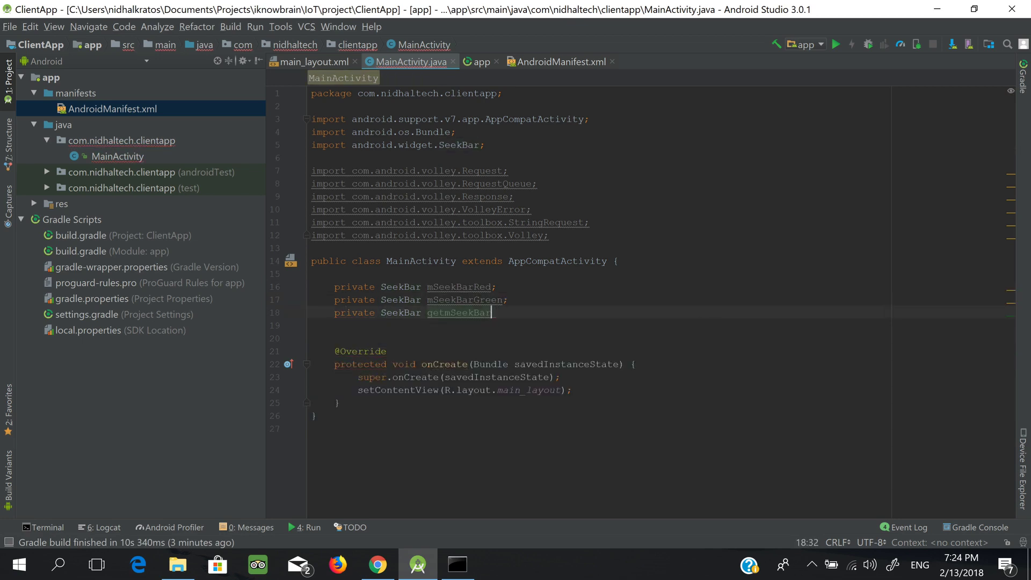
text(Blue;)
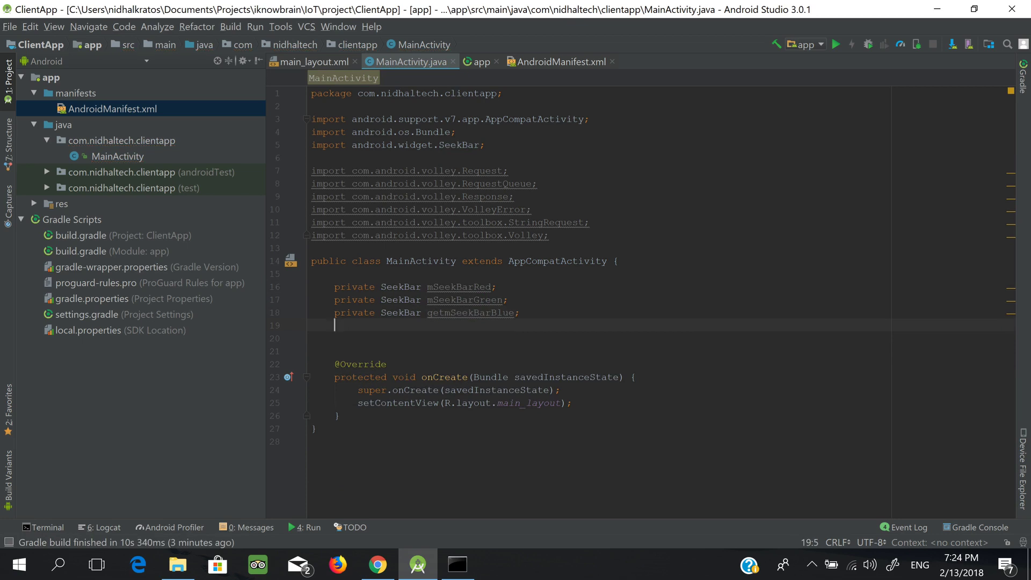
text(private S)
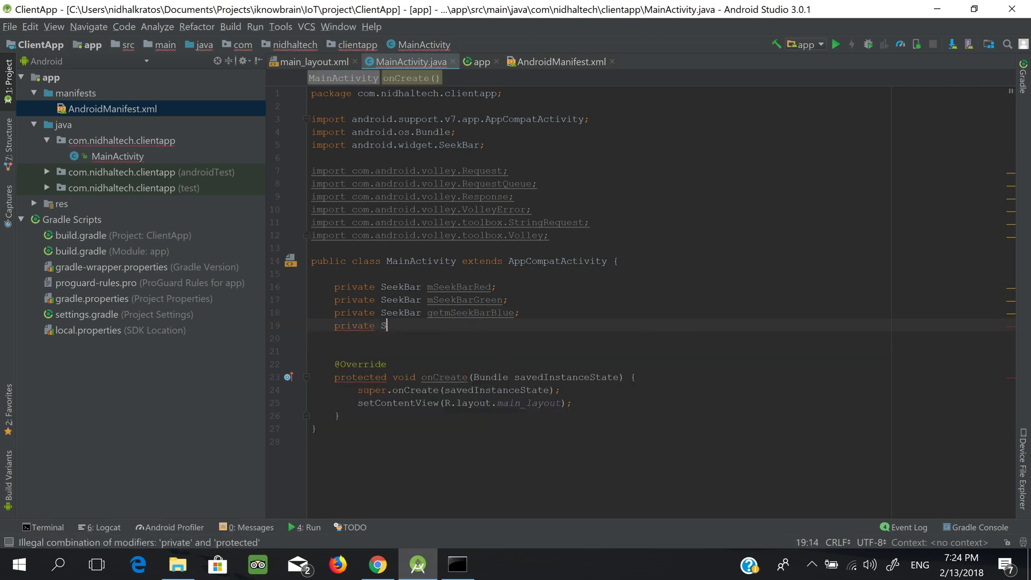
text(tring red = "255";)
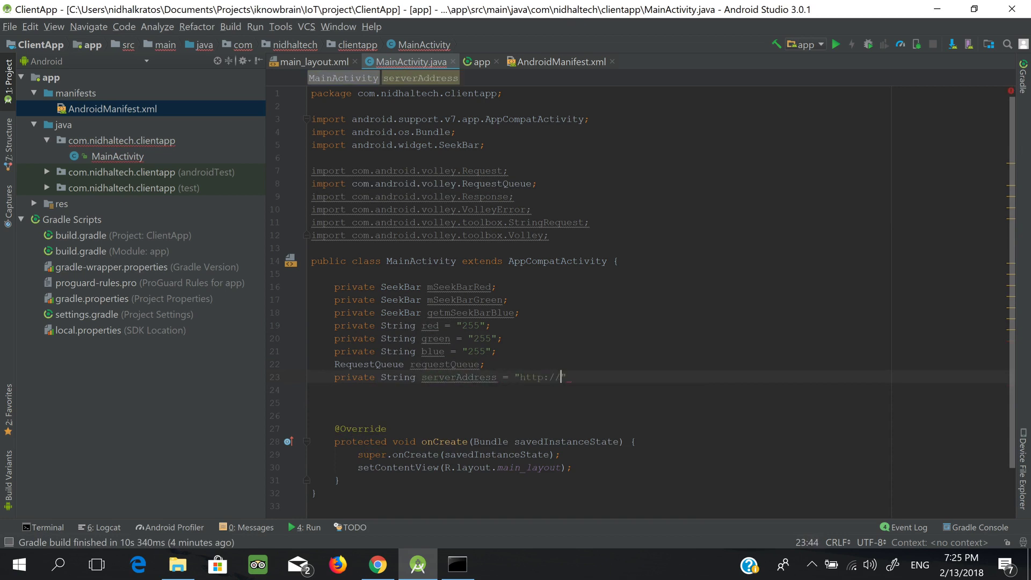
text(192.168.1.110";)
text(mSeekBarRed)
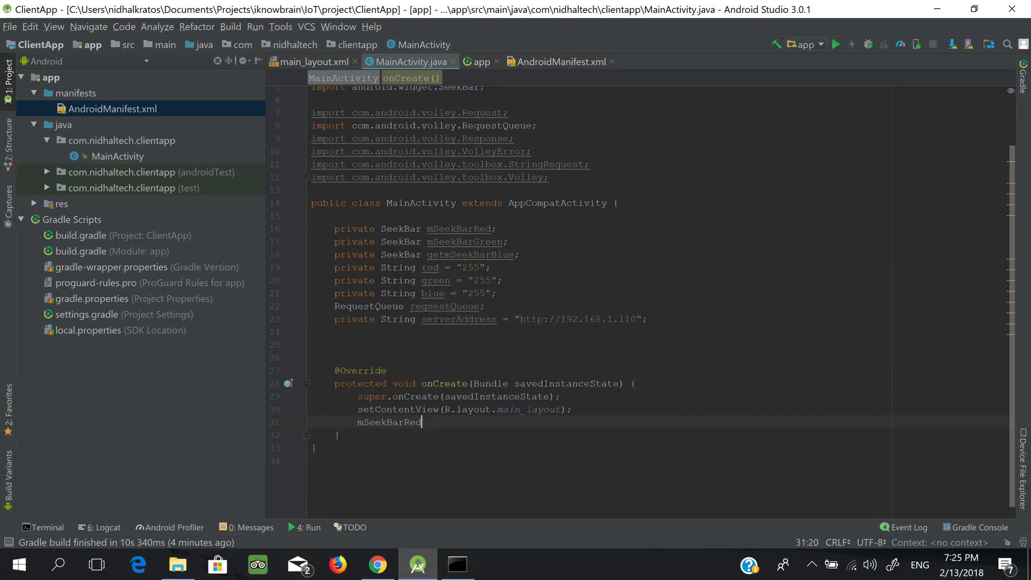
- Bind the seek bars with findViewById and create requestQueue via Volley.newRequestQueue(this)
text(= findViewById(R.id.seek_bar_red);)
text(mSeekBarG)
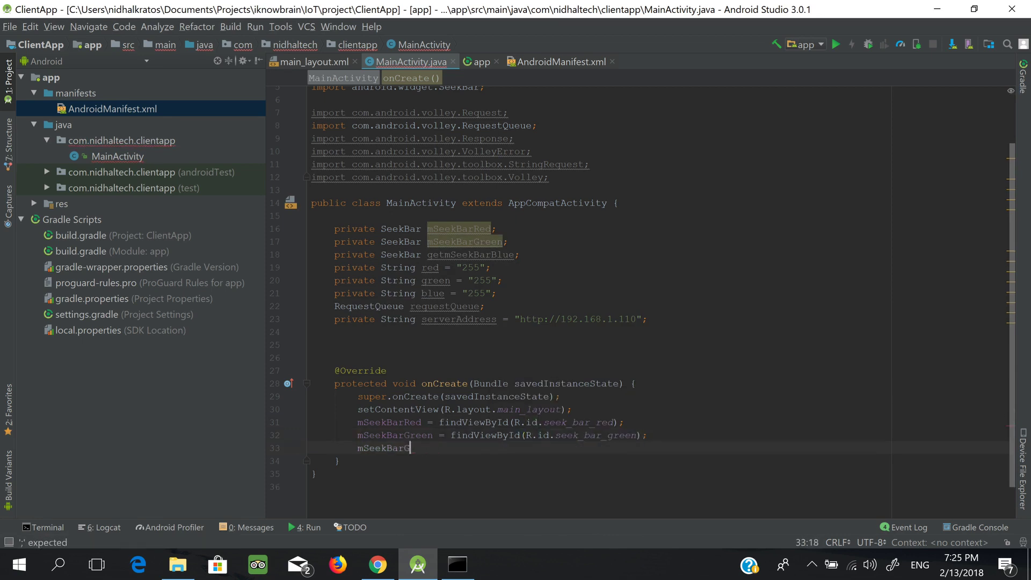
text(requestQueue = C)
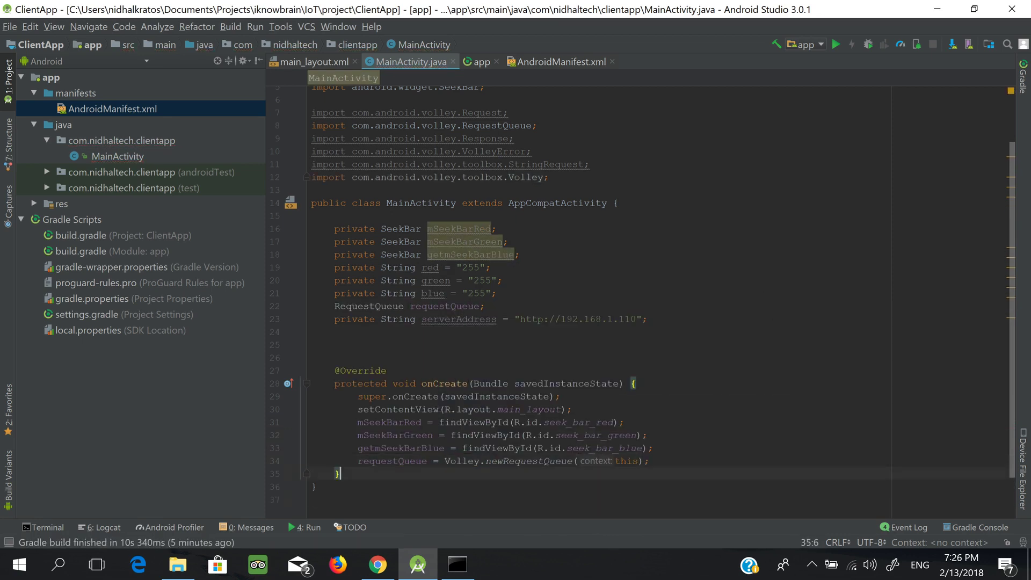
- Define sendColors(String red, green, blue) building the api.php?set=1&red=&green=&blue= URL
text(void send)
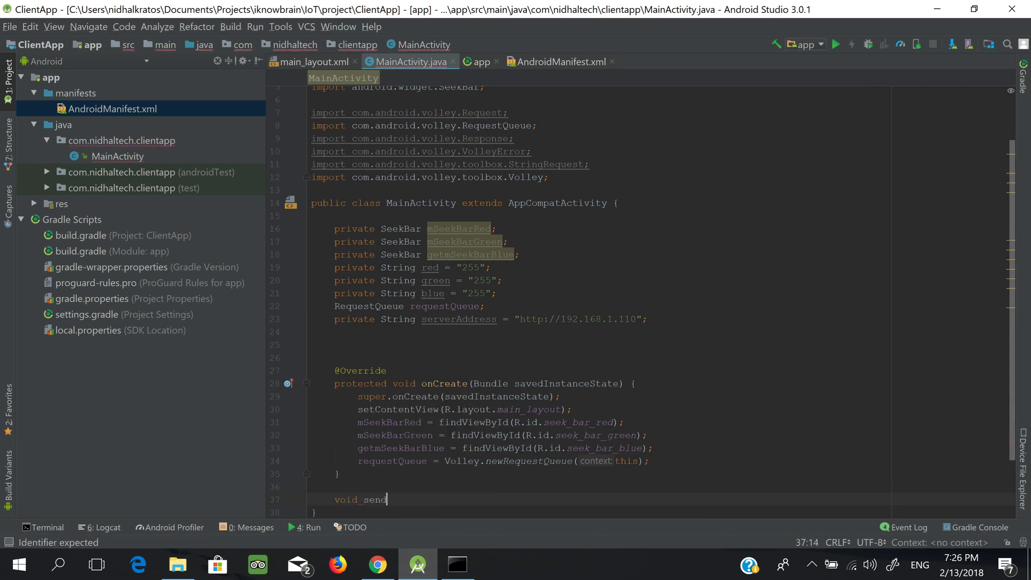
text(Colors())
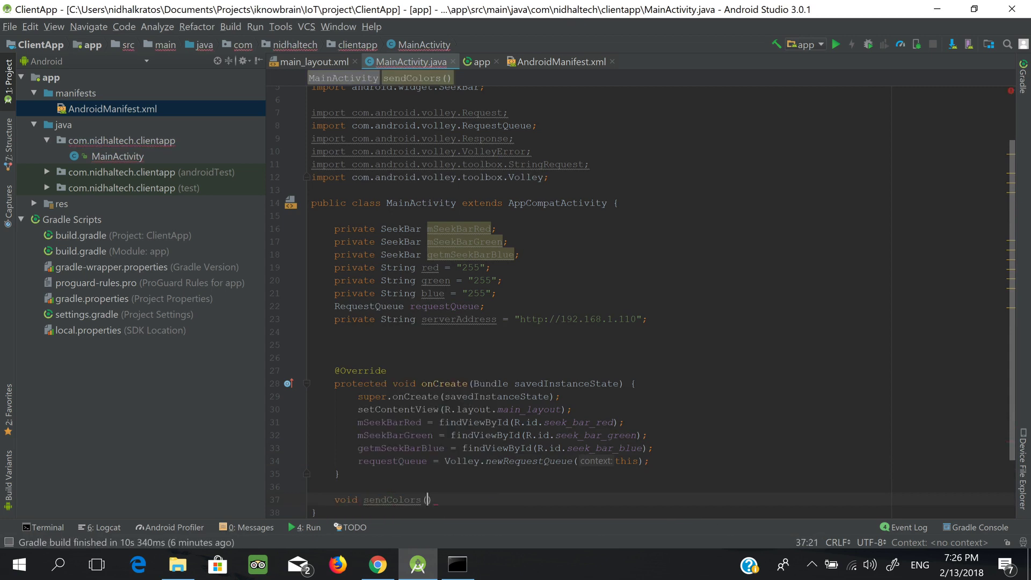
text(String red, String)
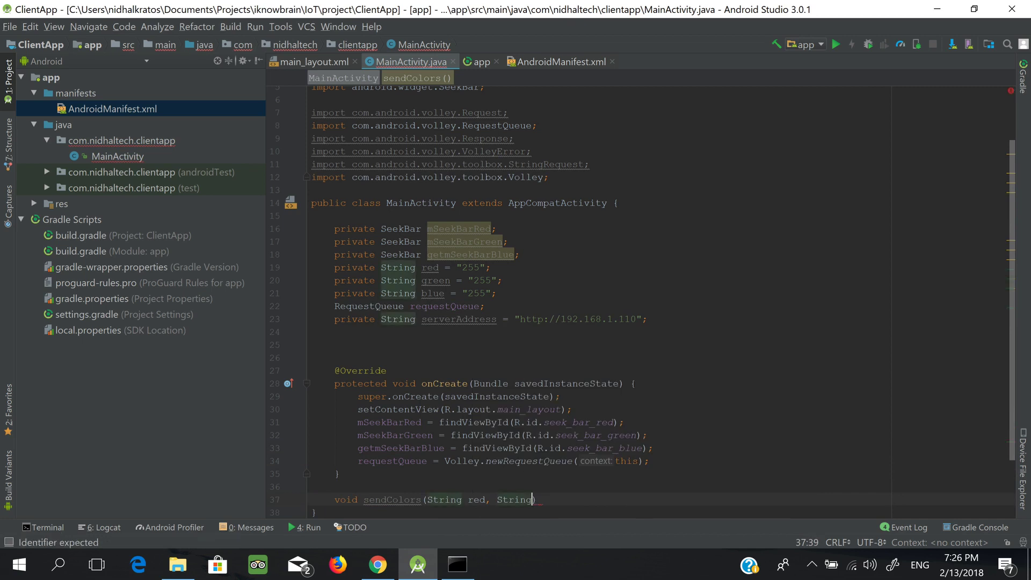
text(green, String blue)
text({)
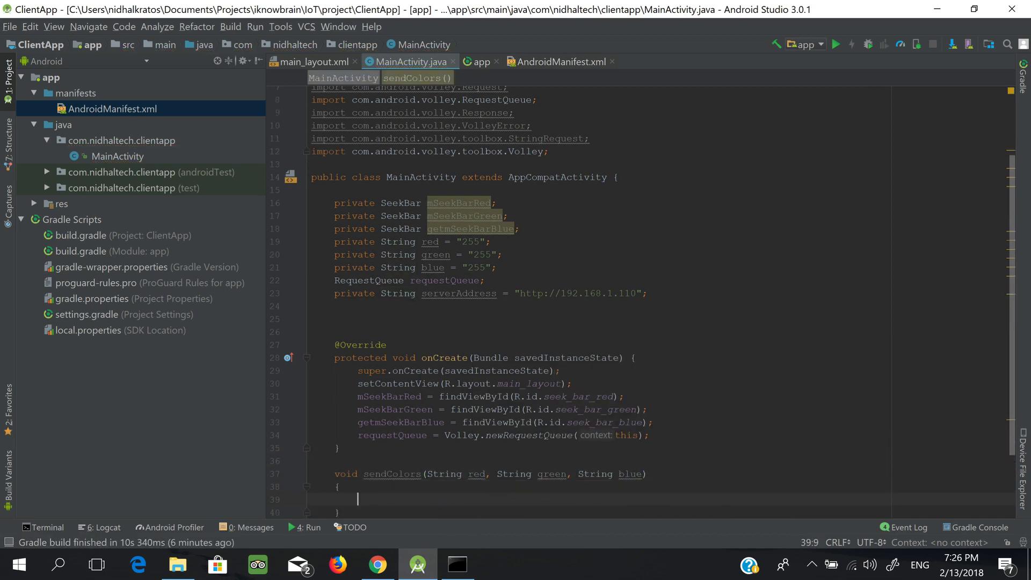
text(String request = serverAddress + "/api.php?re")
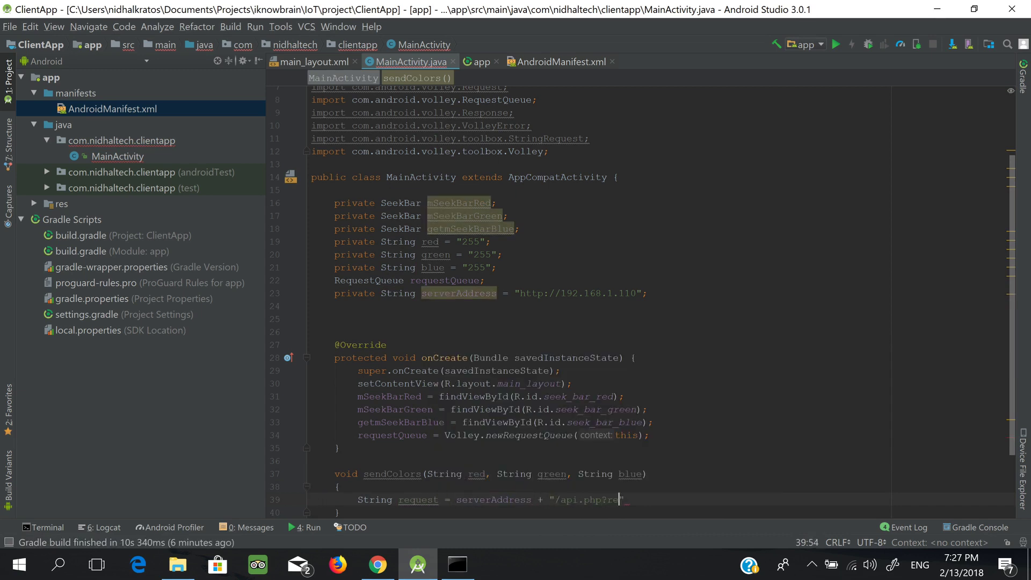
text(set=1&red="+red+)
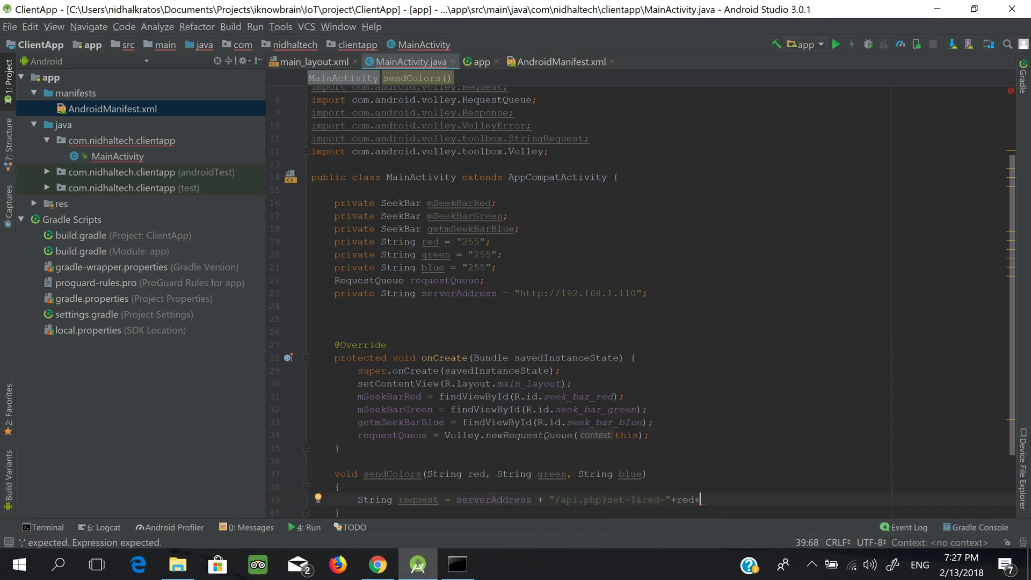
text("&green="+green+"&blue="+blue)
text(StringRequest stringRequest = new StringRequest(Request.Method.GET, request, new Response.Listener<String>() {)
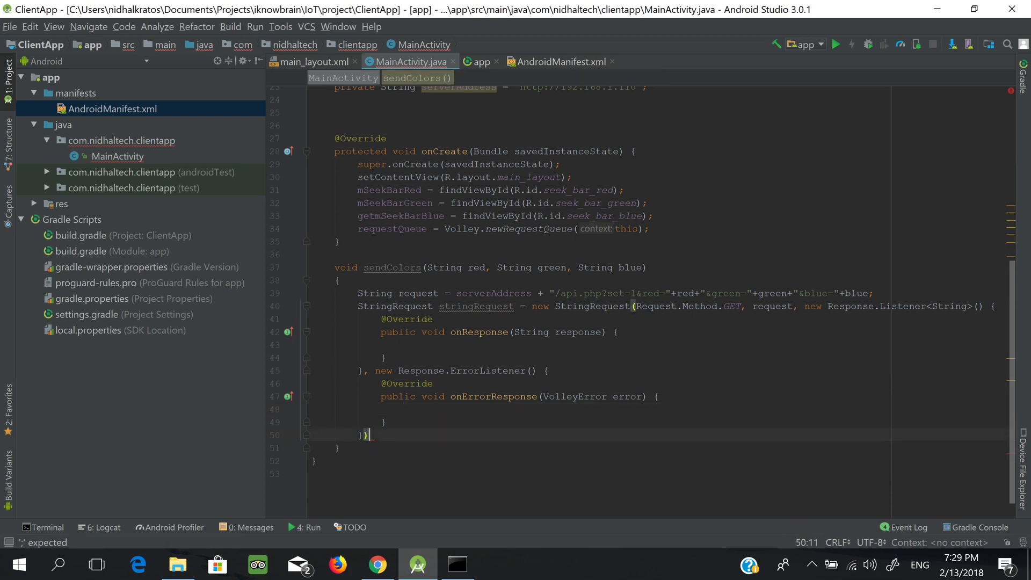
- Create the GET StringRequest and add it with requestQueue.add(stringRequest)
text(;)
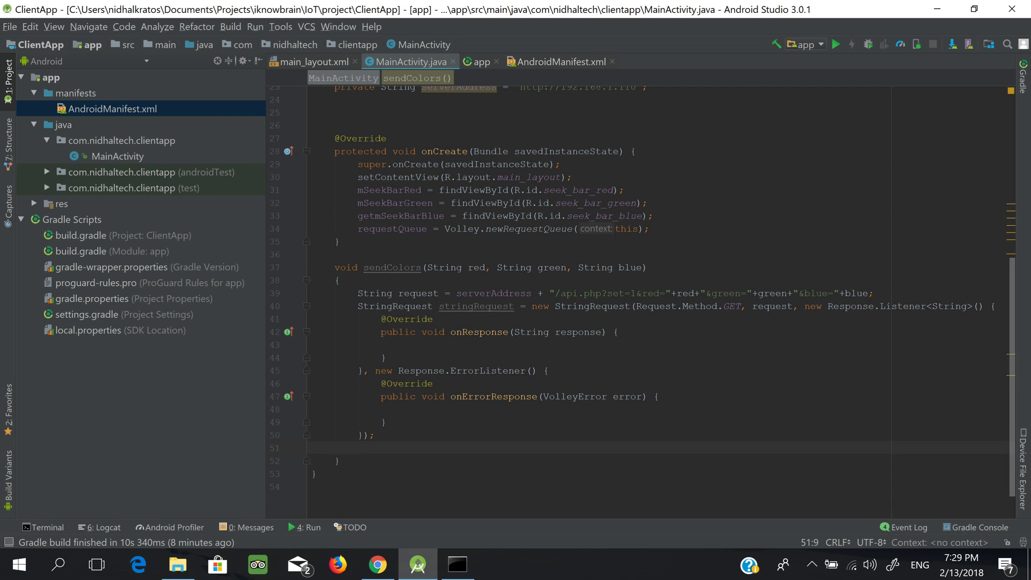
text(re)
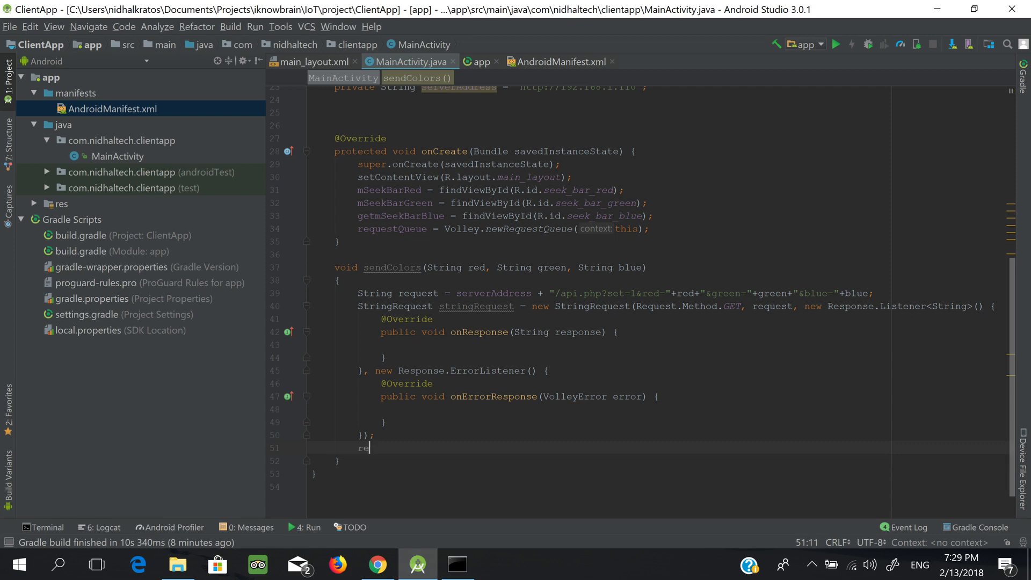
text(questQueue)
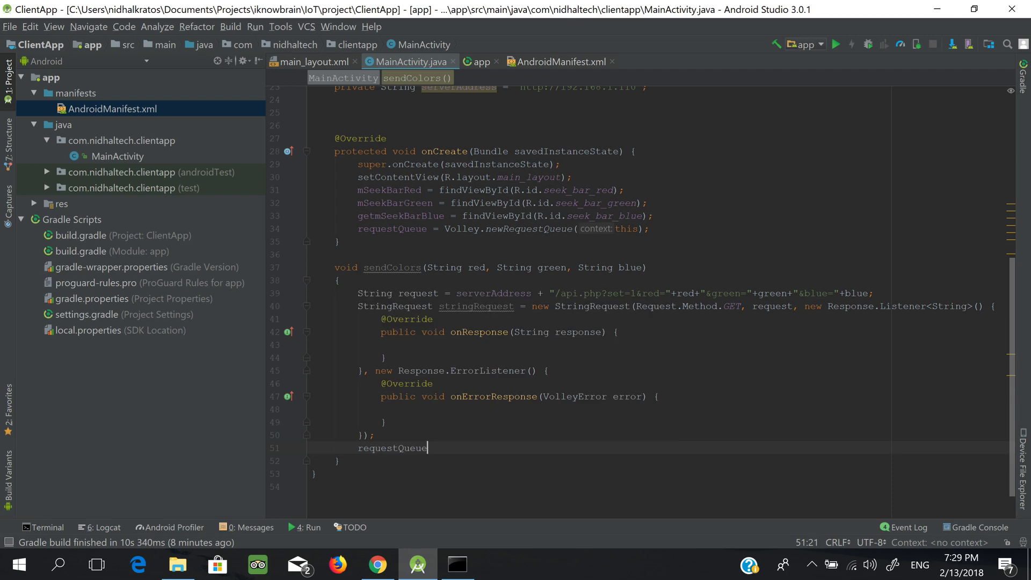
text(.add()
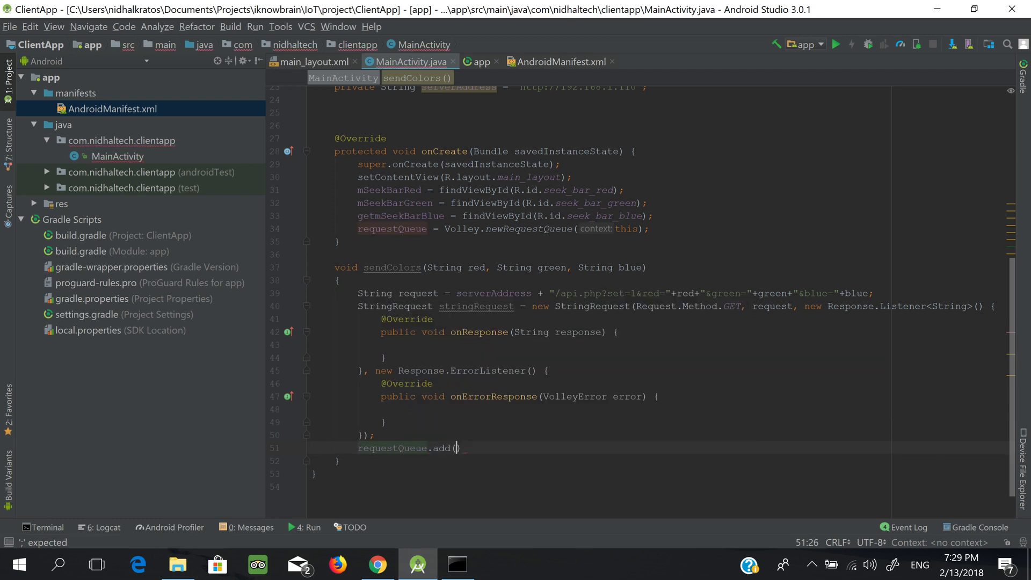
text(s)
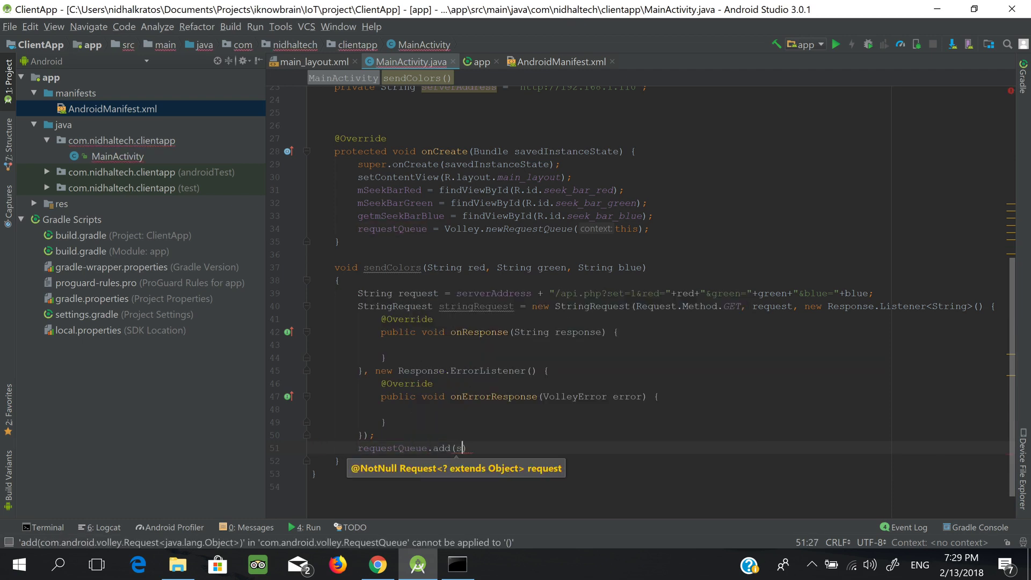
text(tringRequest)
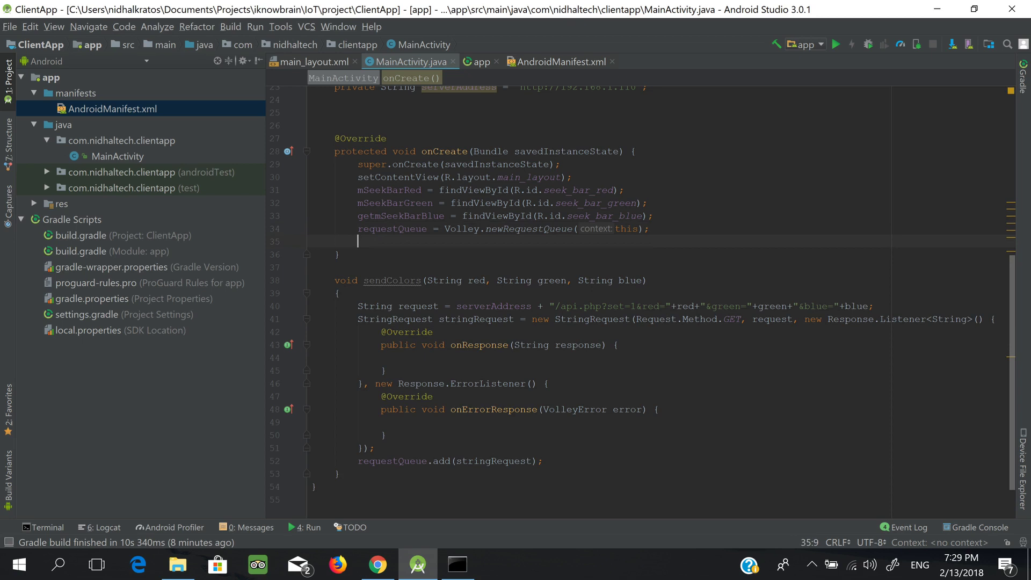
- Give the red seek bar a change listener storing Integer.toString(i) and calling sendColors(red, green, blue)
text(mSeekBarRed)
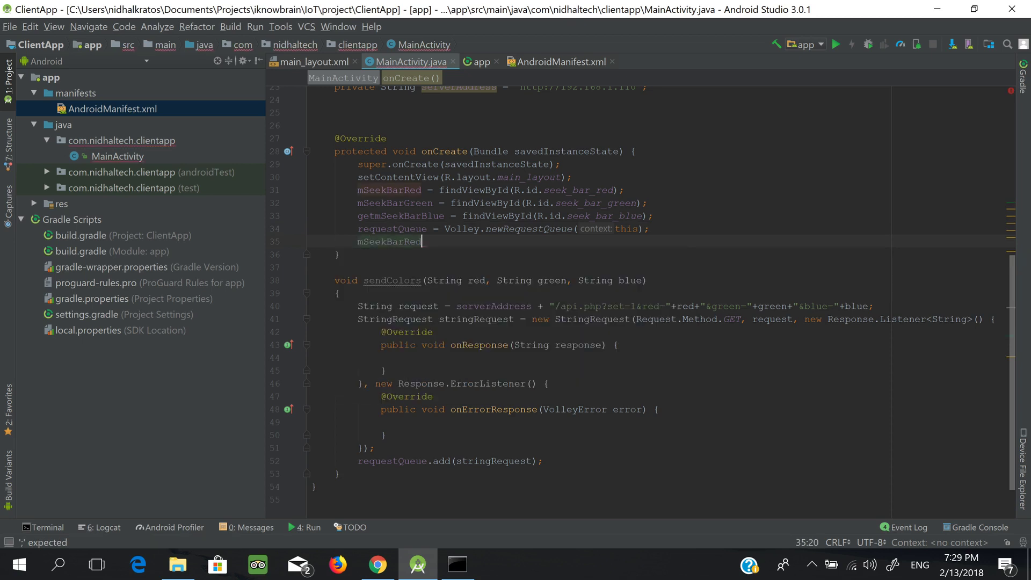
text(.)
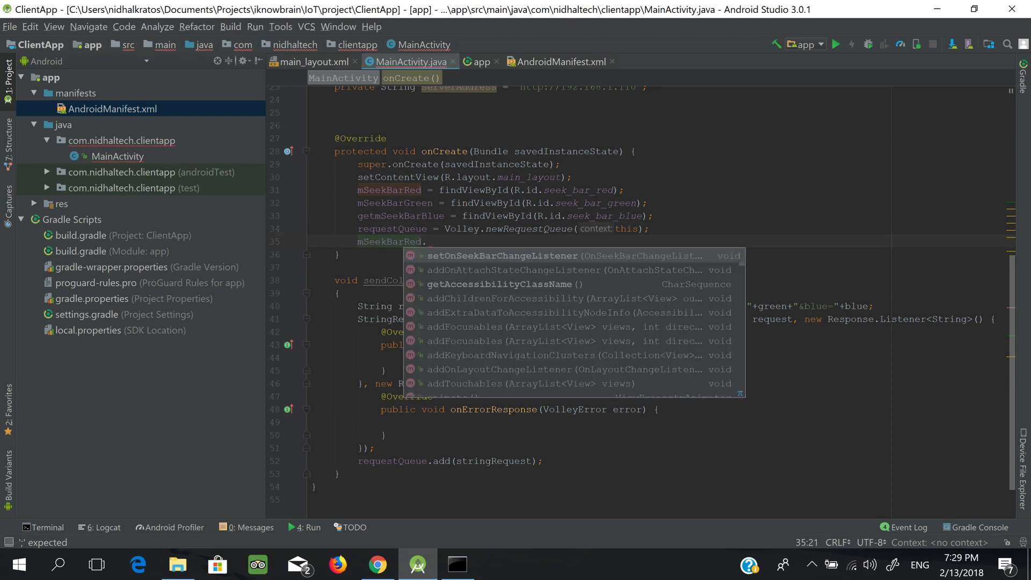
click(502, 255)
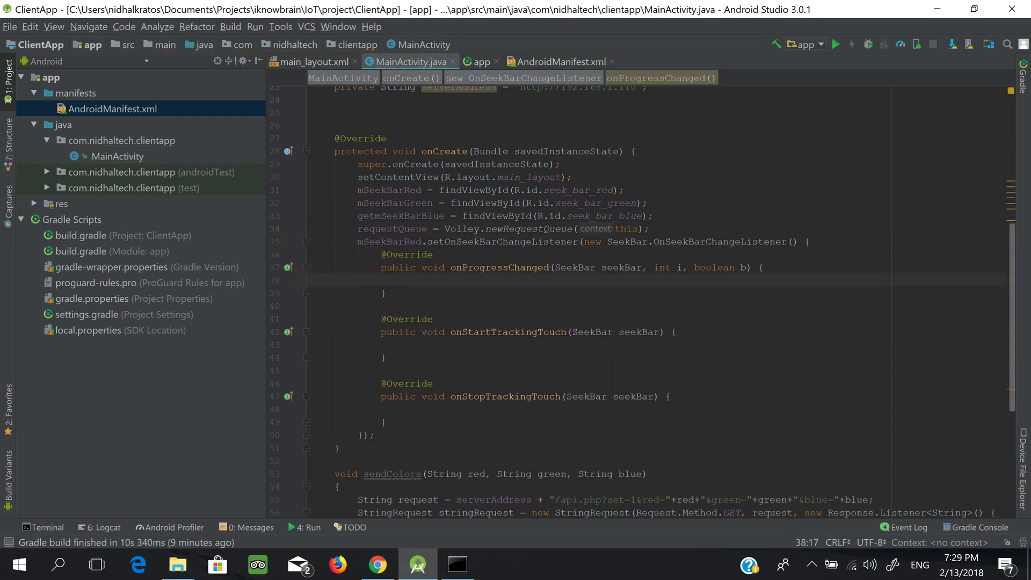
text(mSeekBarGreen.setOnSeekBarChangeListener(new SeekBar.OnSeekBarChangeListener() {)
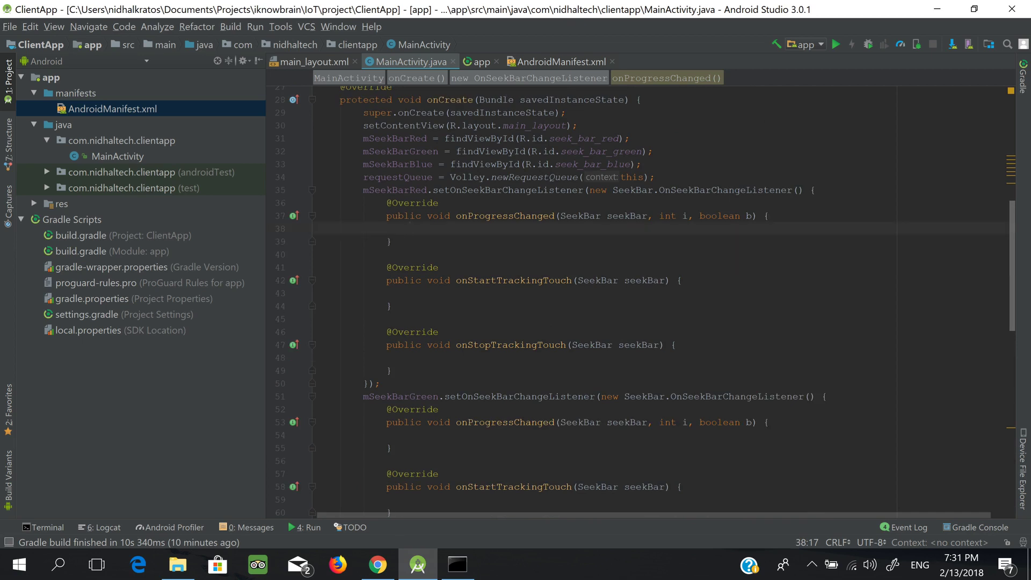
text(red =)
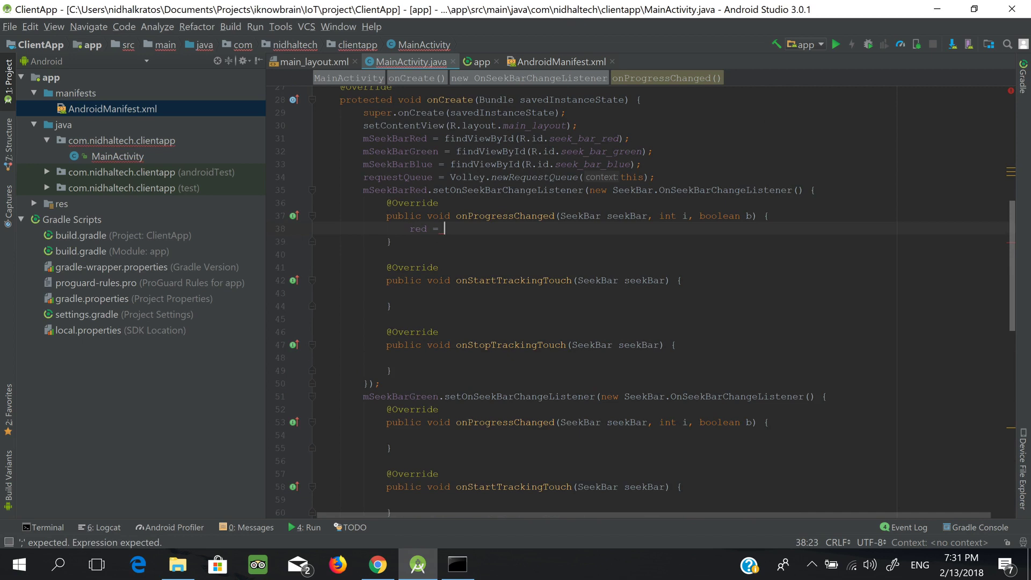
text(Integer.toString(i);)
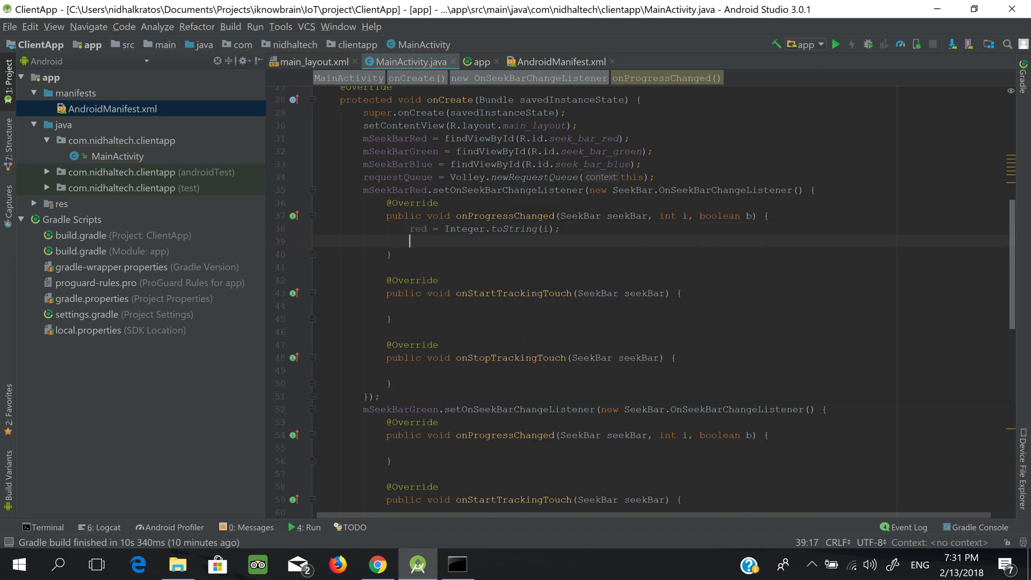
text(sendColors();)
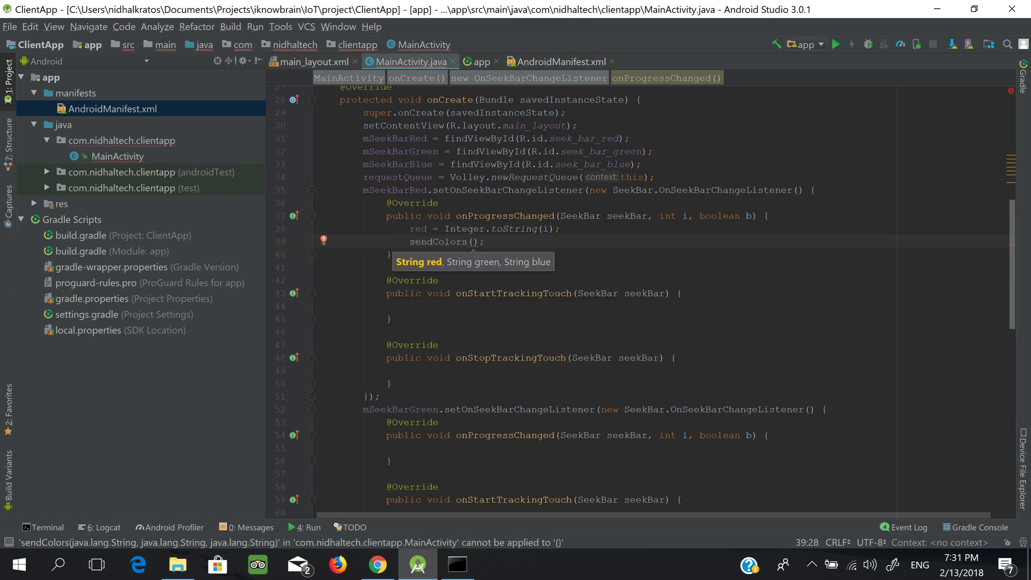
text(red,green,blue)
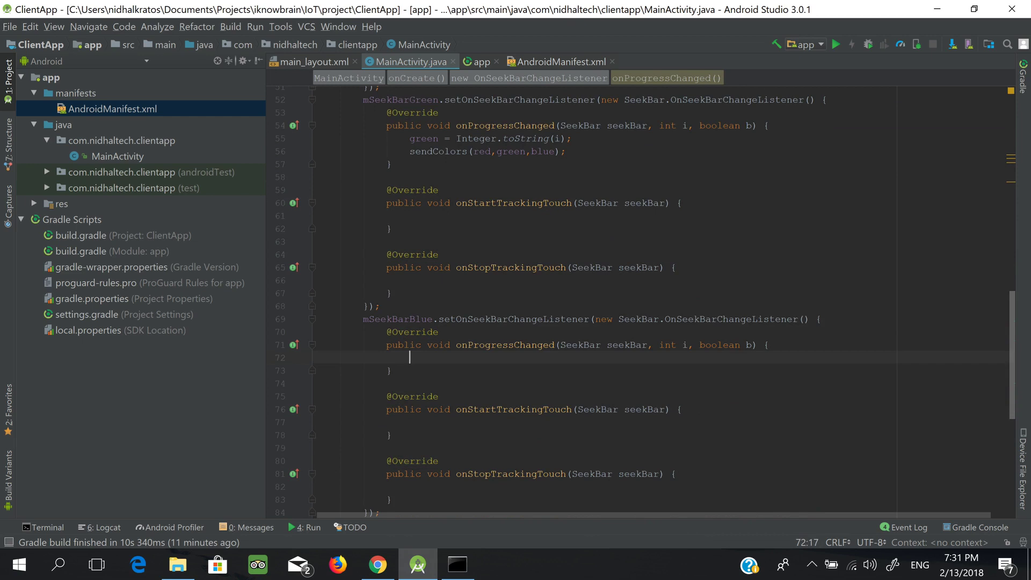
- Add the green and blue listeners likewise, then run the app on the connected HTC phone
text(blue = Integer.toString(i);)
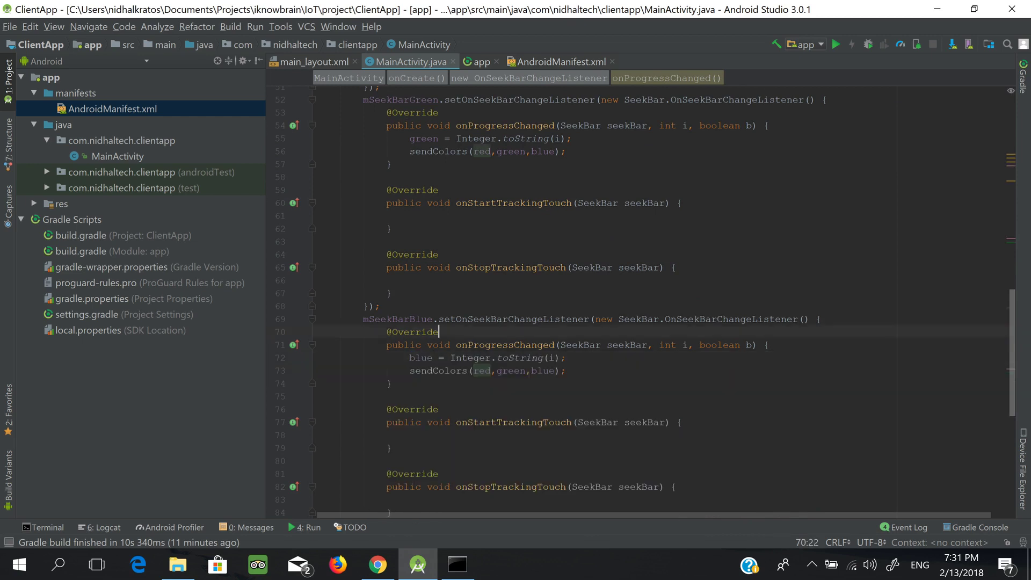
scroll(down, 3)
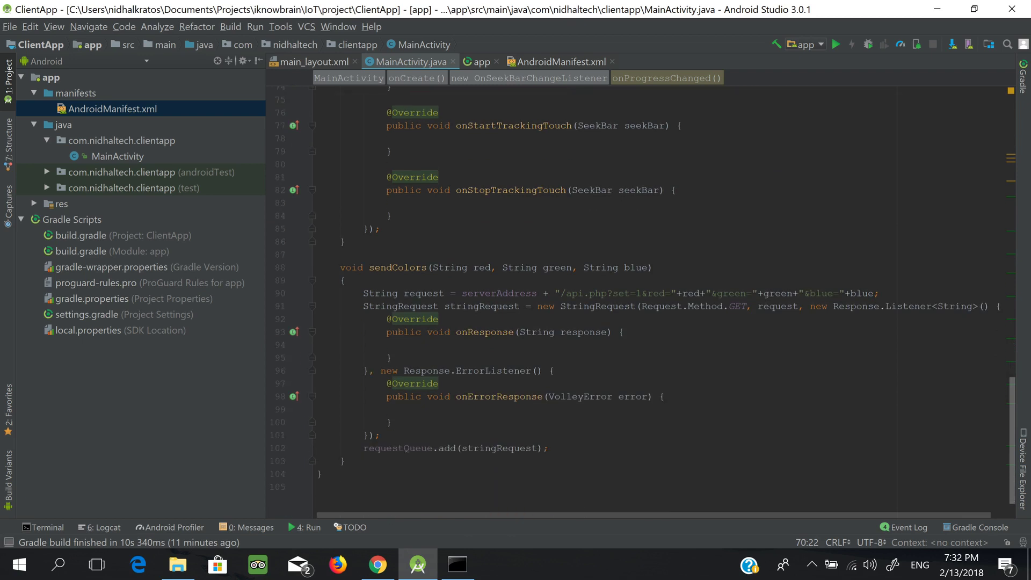
scroll(up, 3)
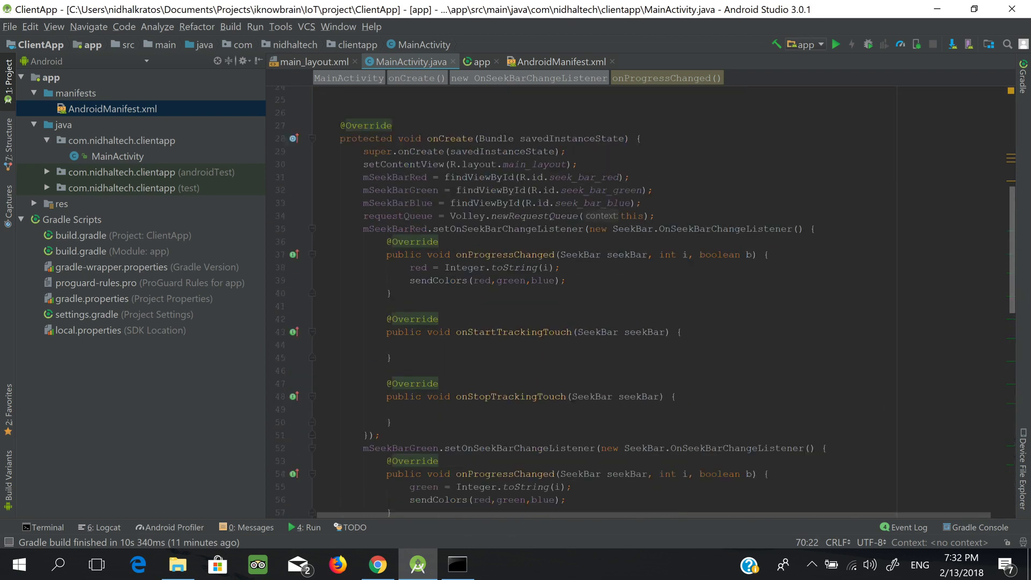
scroll(up, 3)
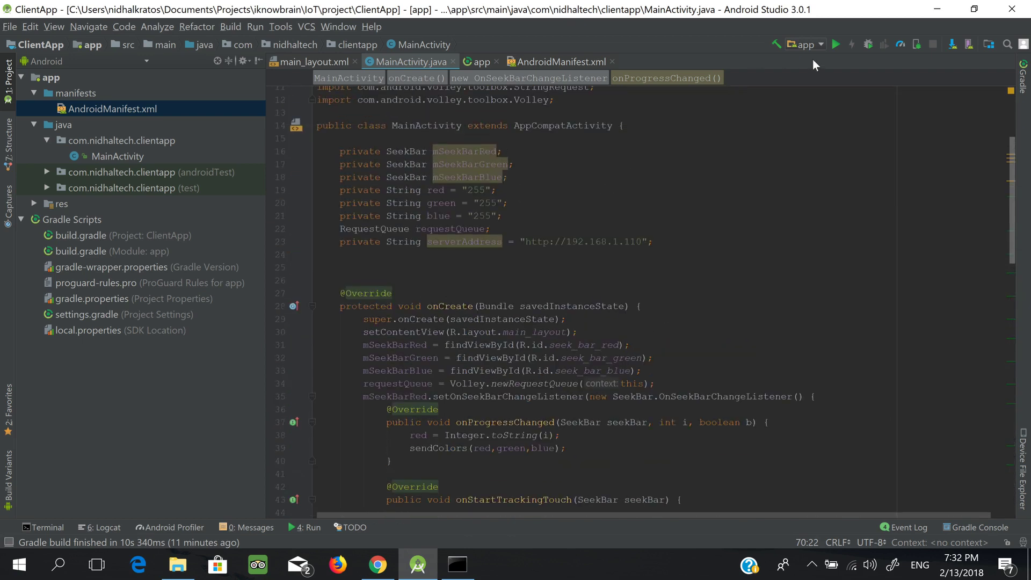
click(836, 44)
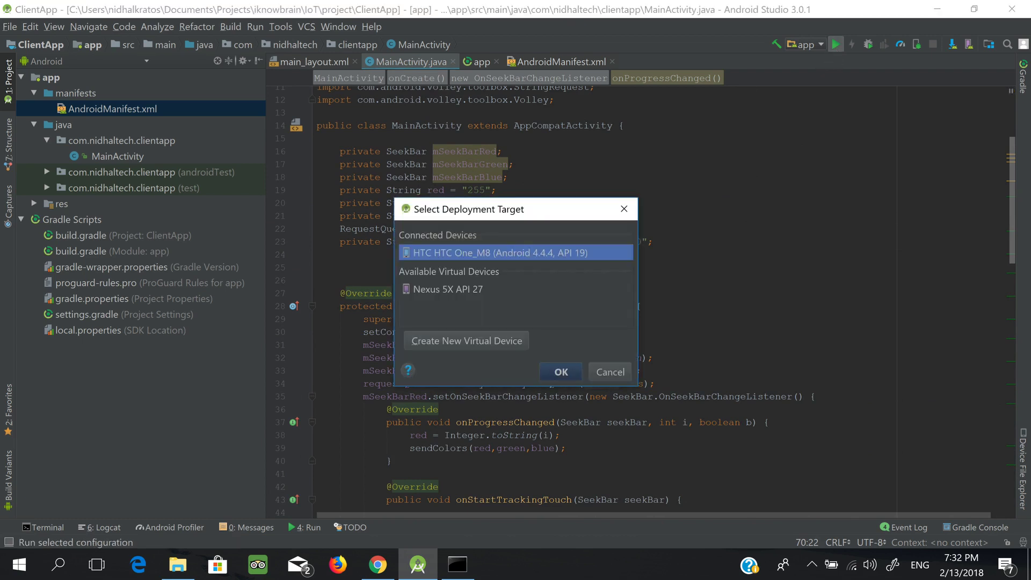
click(560, 371)
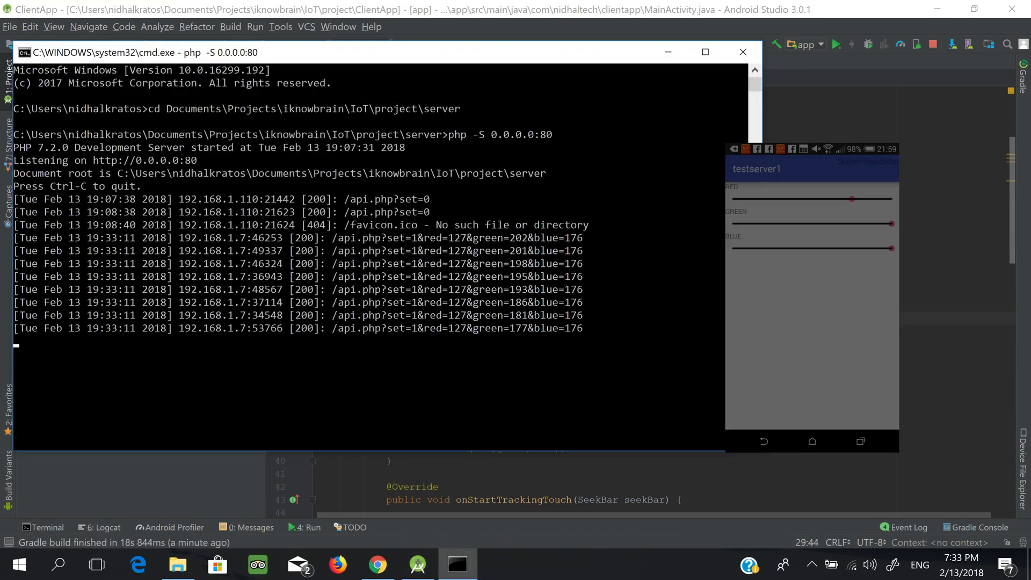